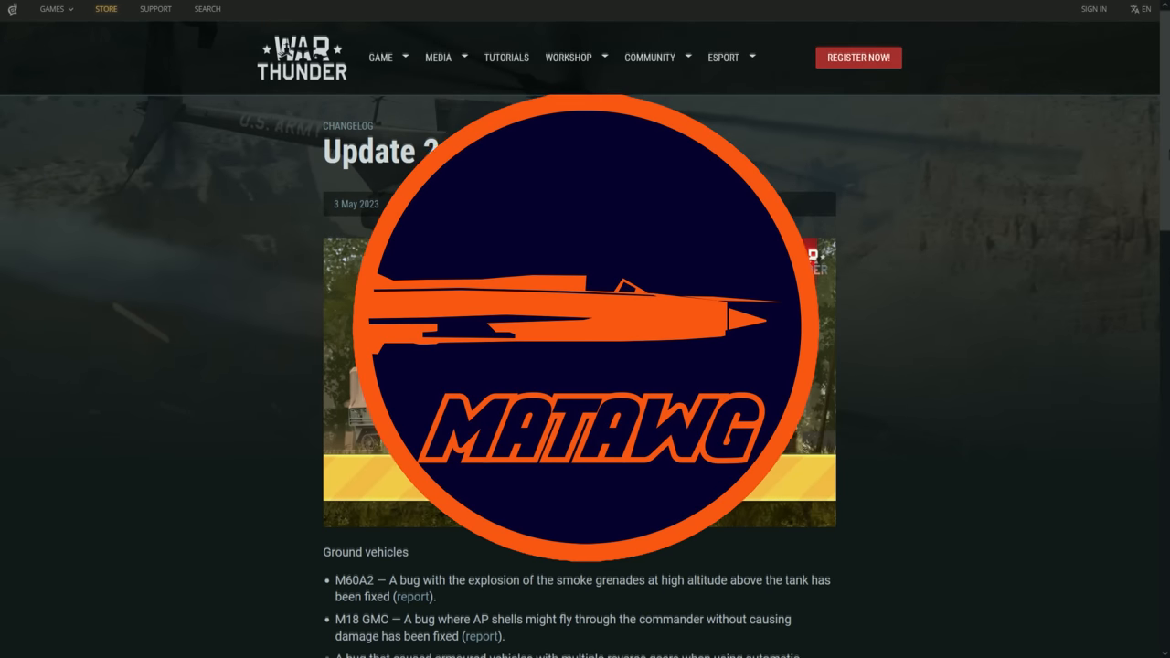
Read the ground vehicle fixes: M60A2 smoke grenades, wheeled reverse speed, Vietnam and Breslau materials
scroll("down", 3)
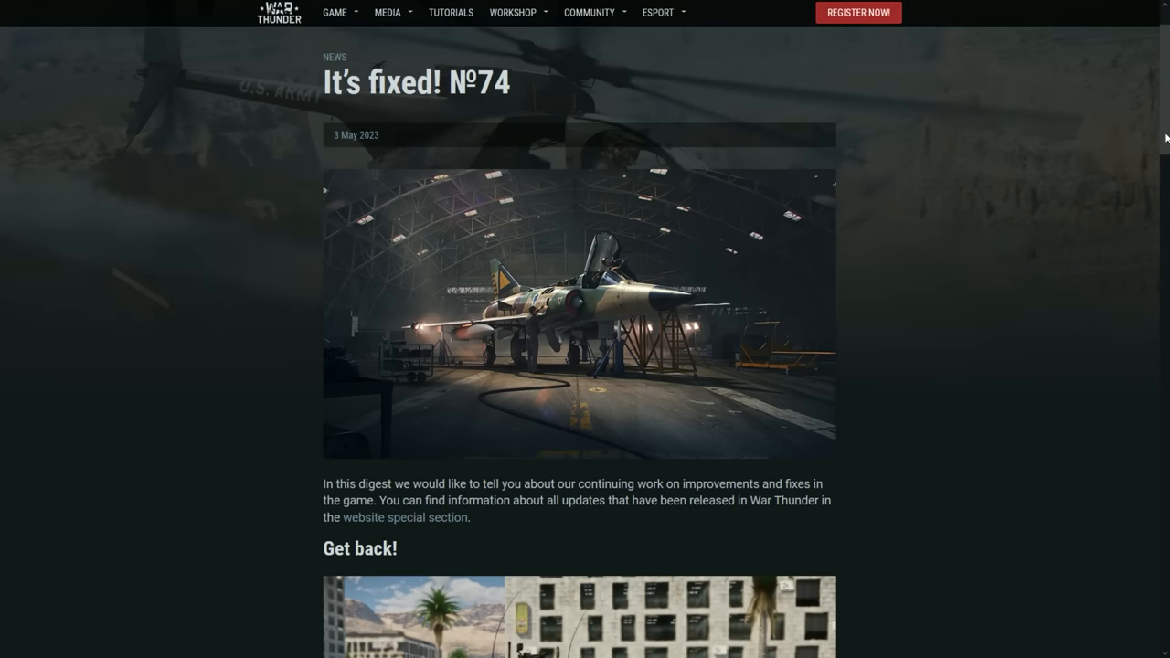
scroll("down", 3)
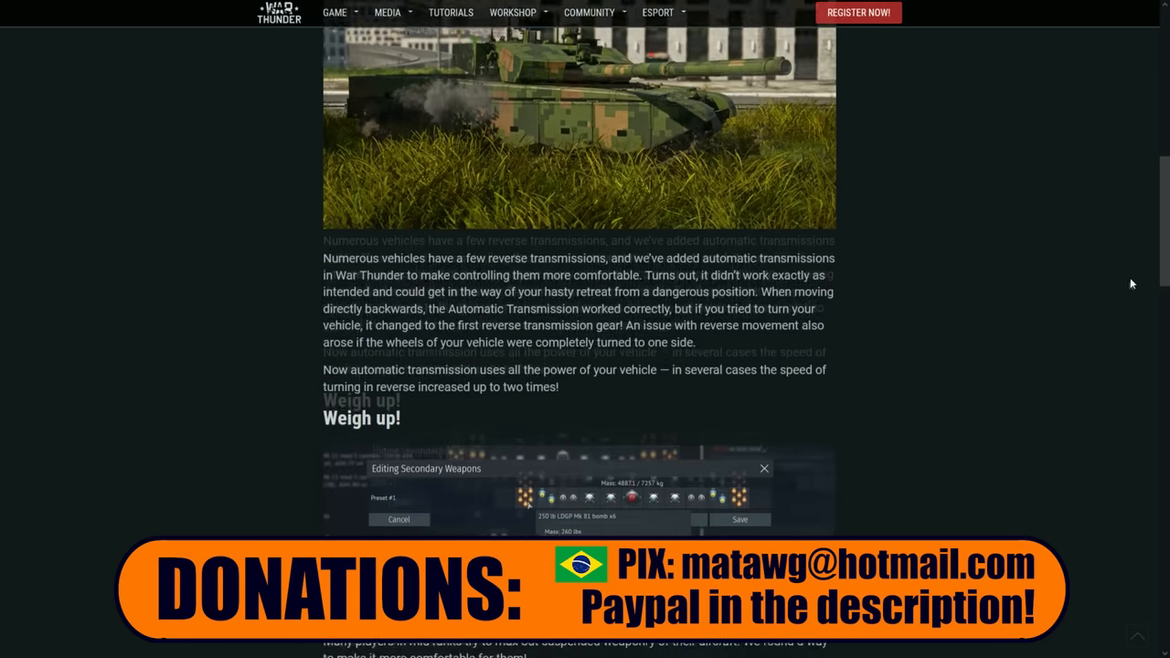
scroll("down", 3)
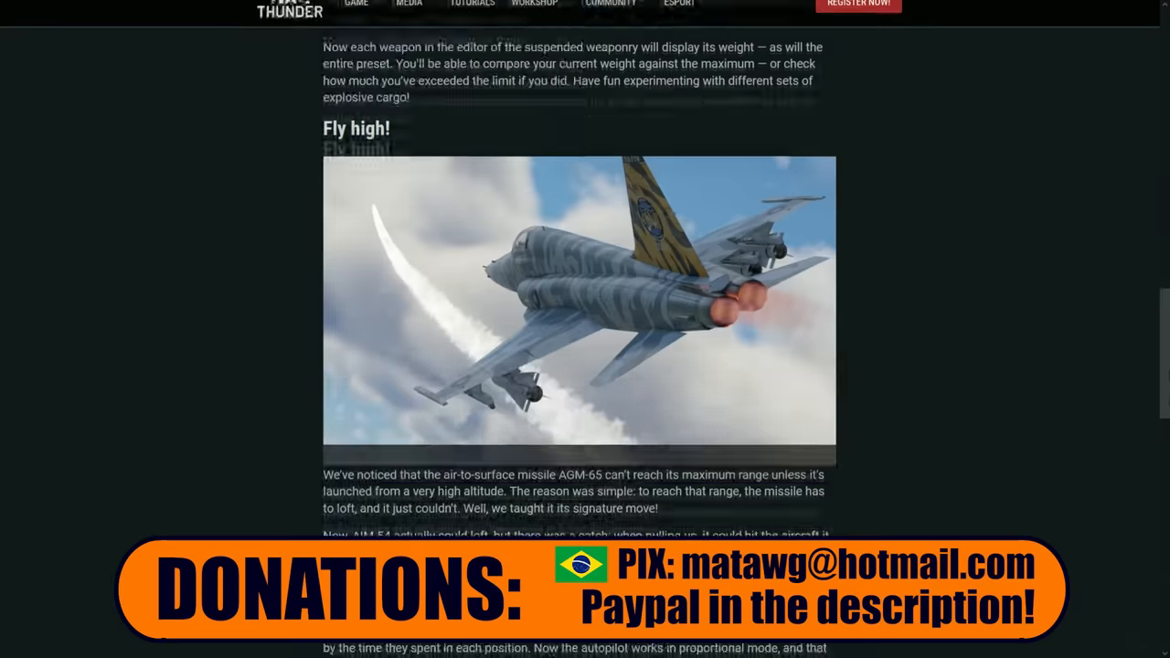
scroll("down", 3)
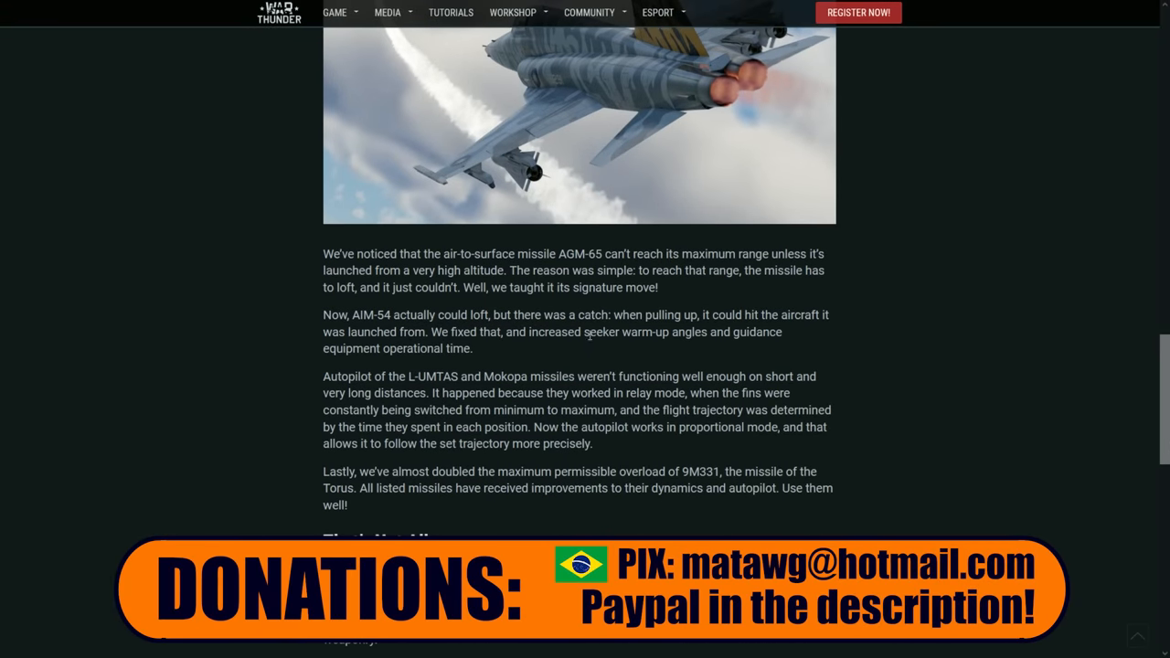
scroll("up", 3)
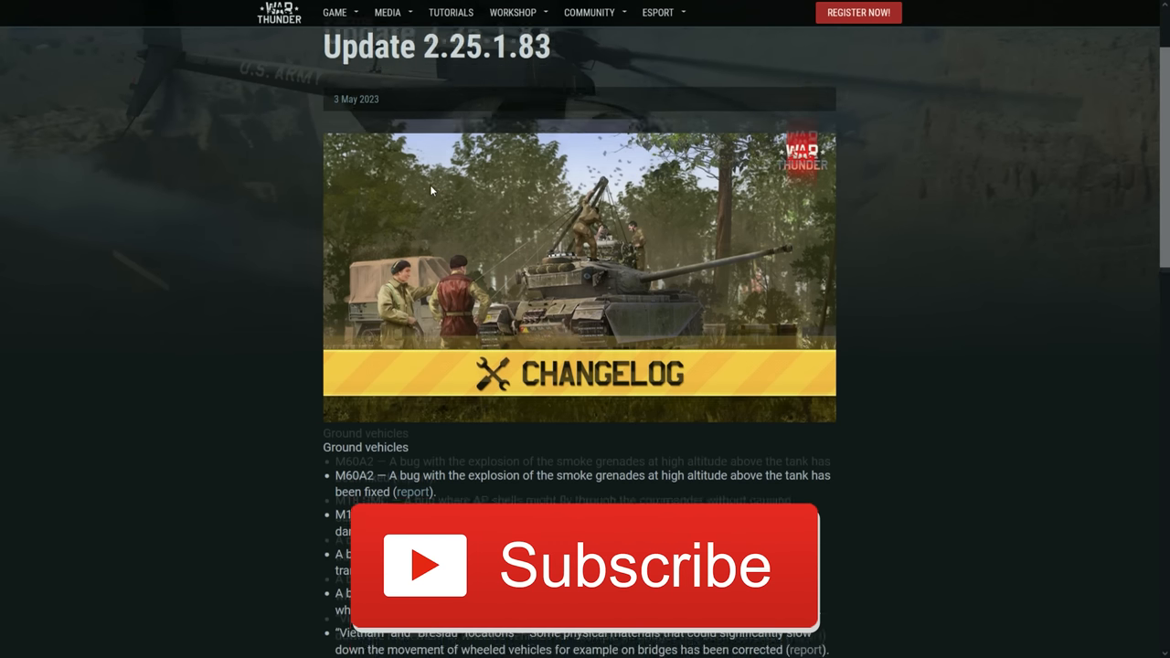
scroll("down", 3)
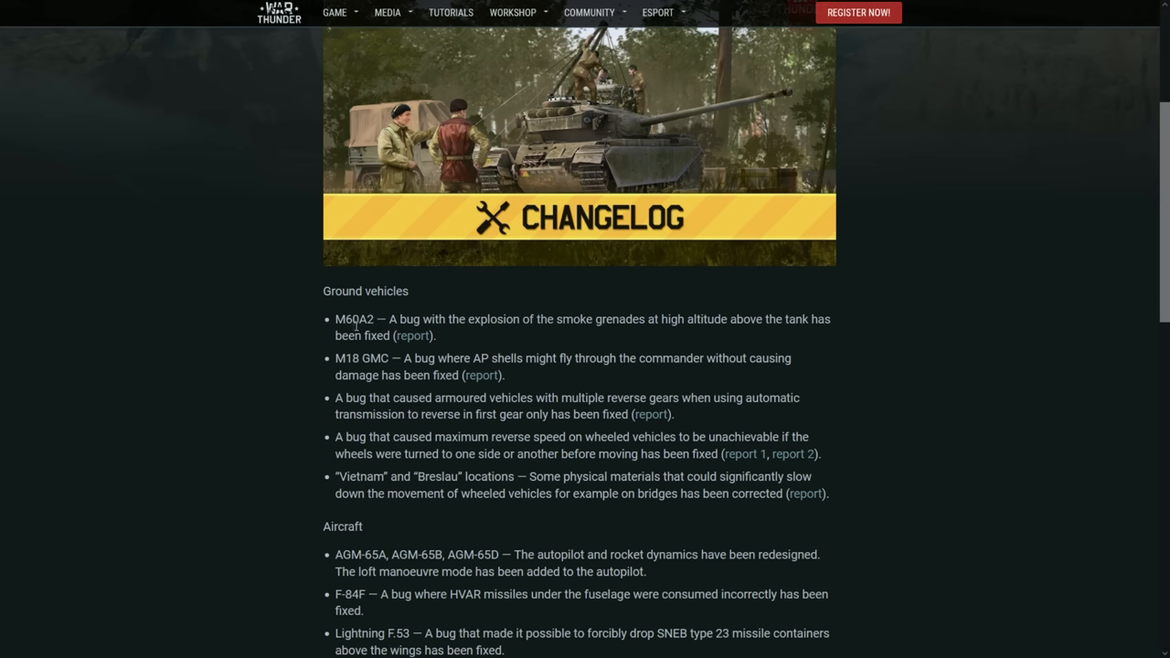
left_click_drag(387, 319, 532, 319)
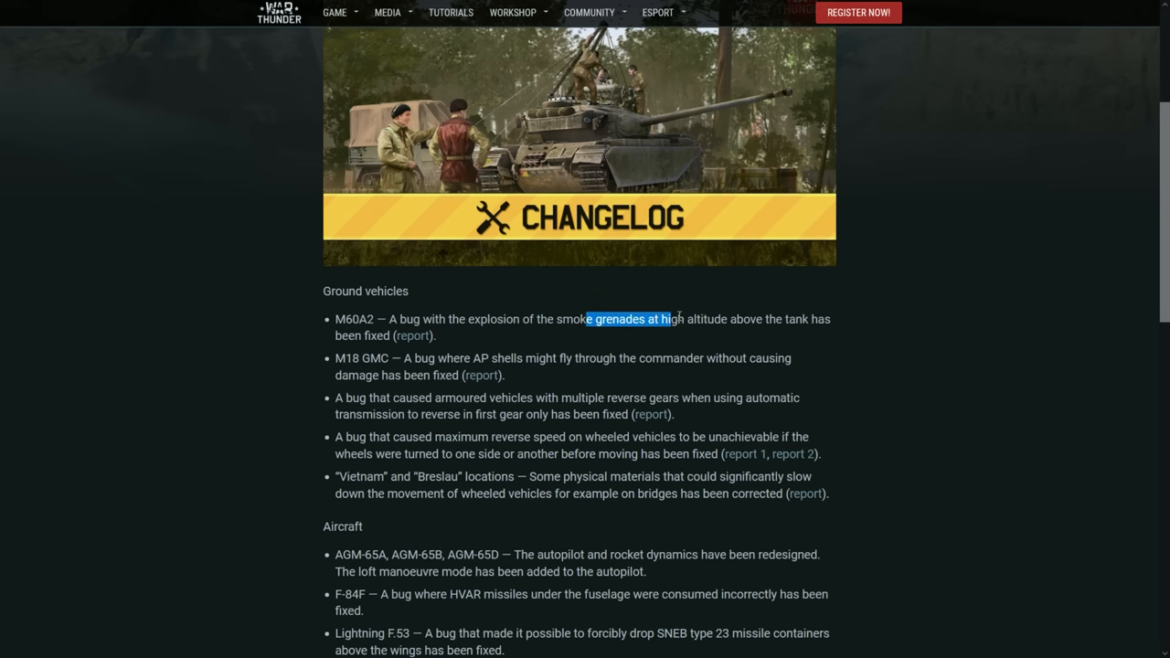
scroll("down", 3)
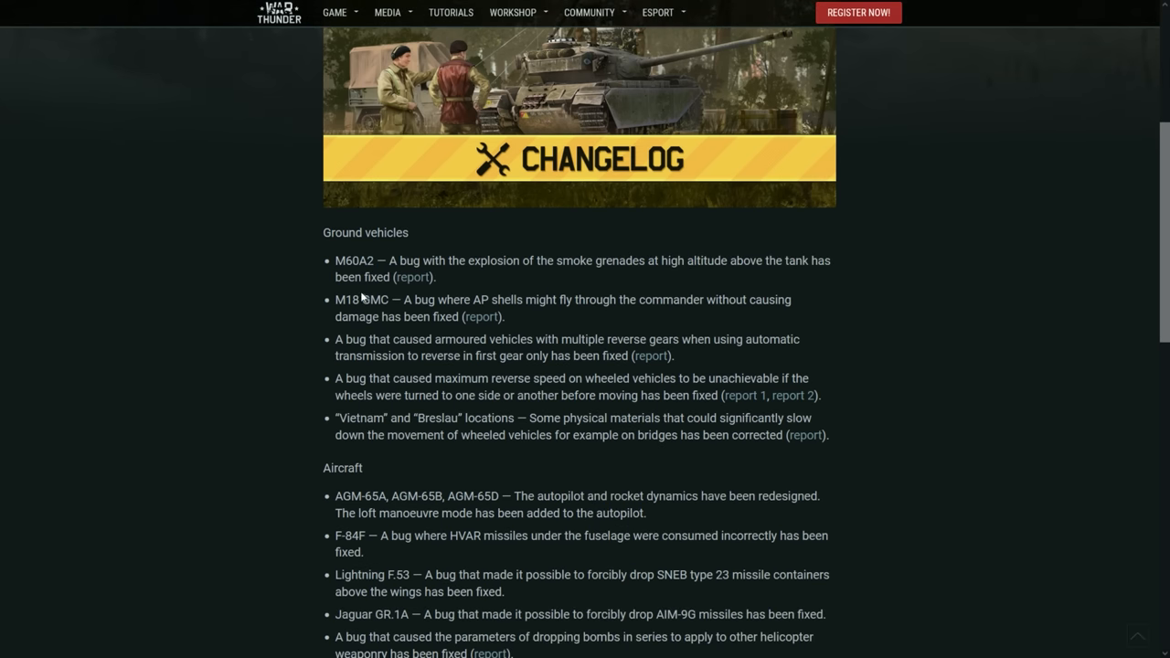
left_click_drag(399, 299, 700, 299)
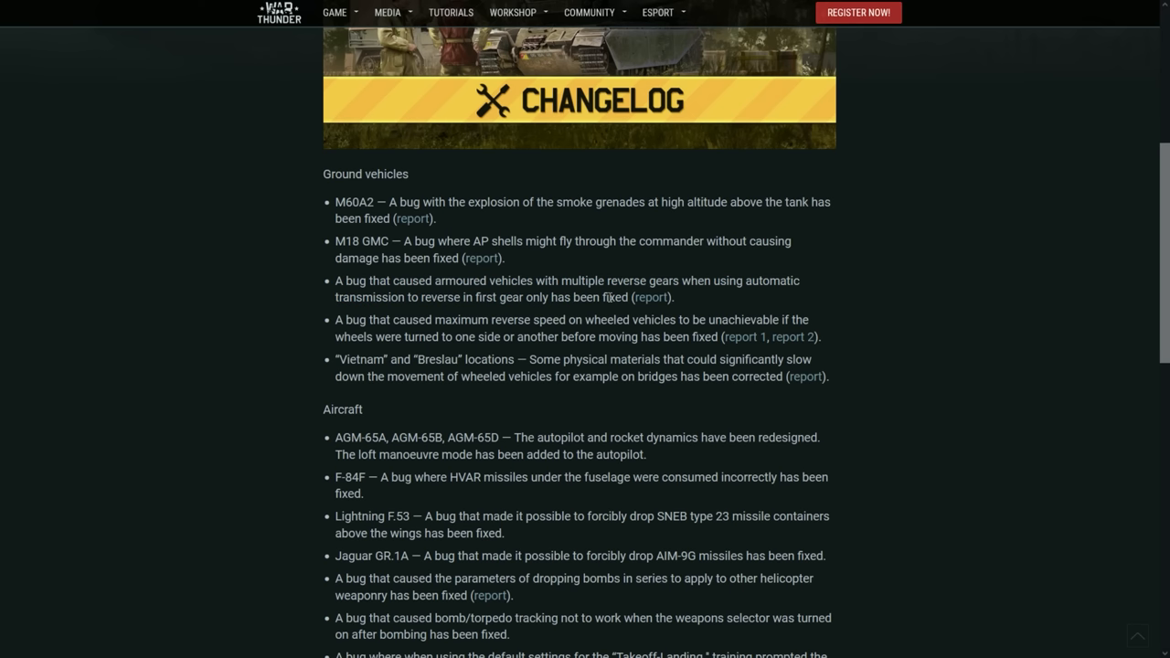
left_click_drag(336, 319, 406, 319)
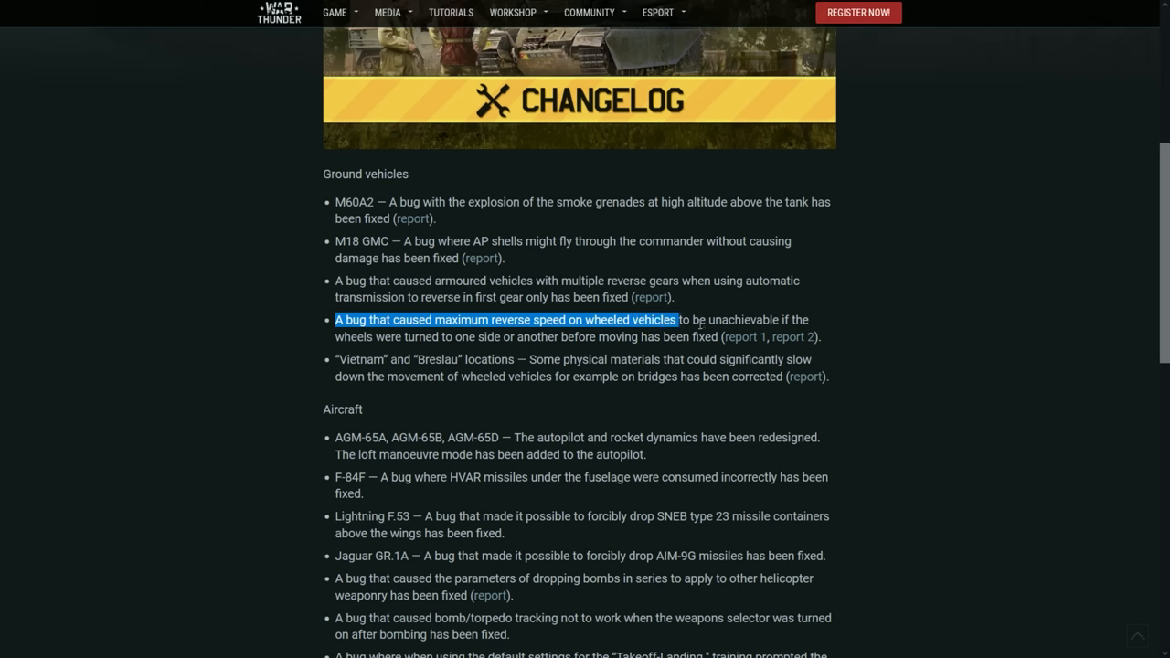
left_click_drag(677, 320, 471, 337)
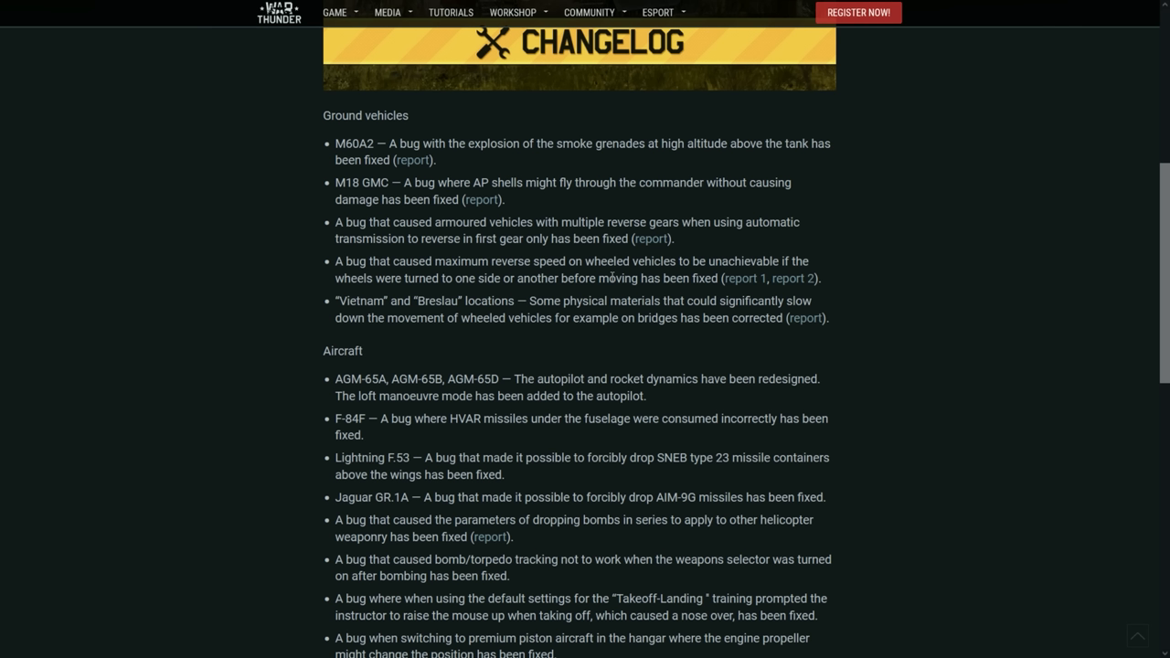
left_click_drag(340, 301, 410, 301)
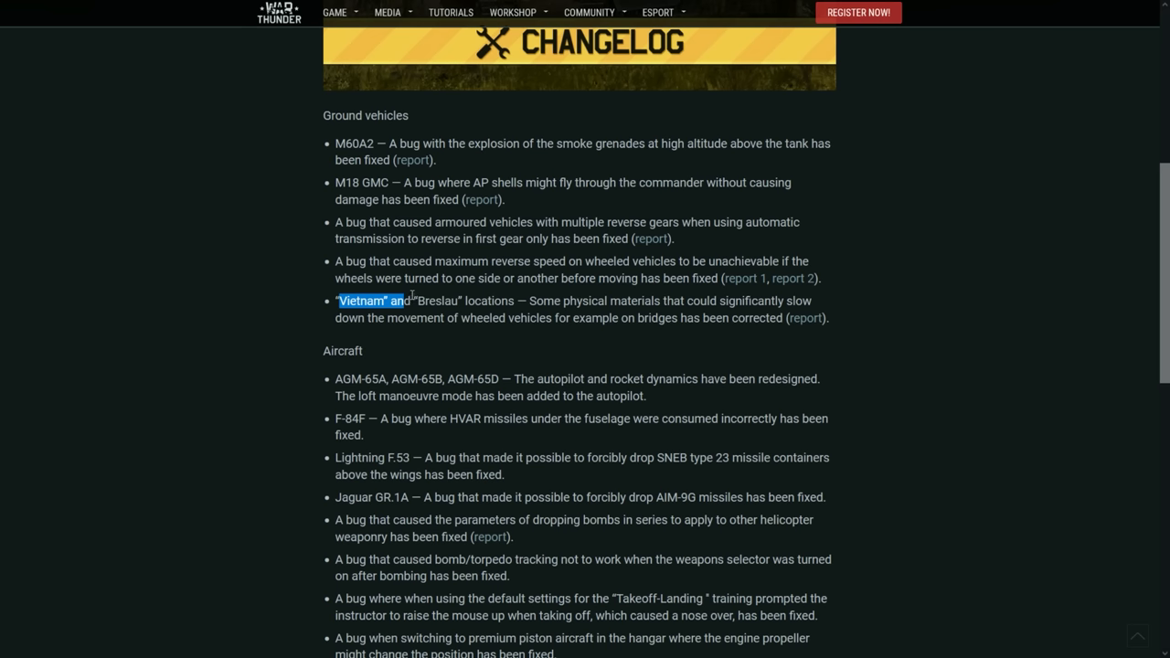
left_click_drag(412, 300, 558, 300)
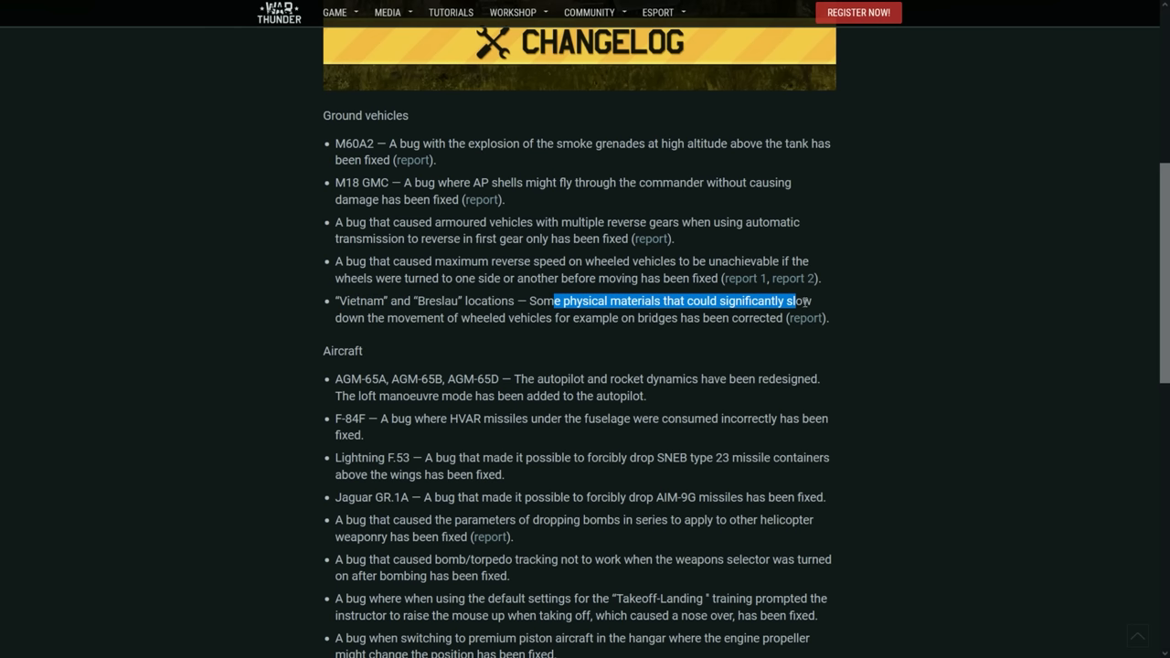
left_click_drag(794, 301, 619, 317)
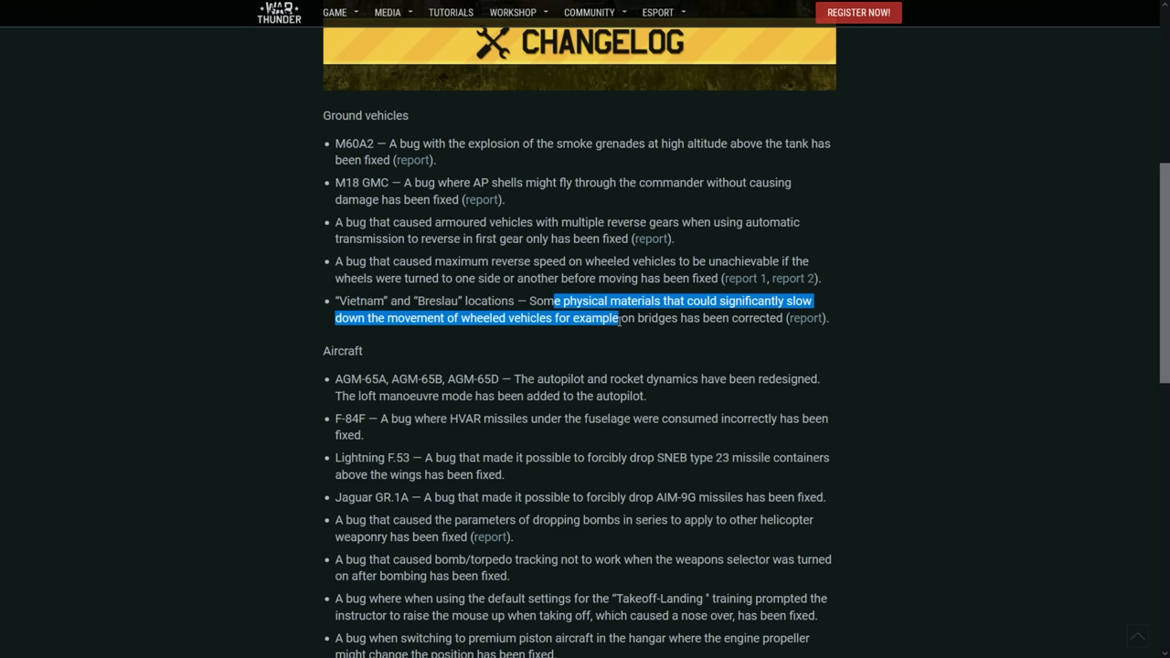
left_click(638, 319)
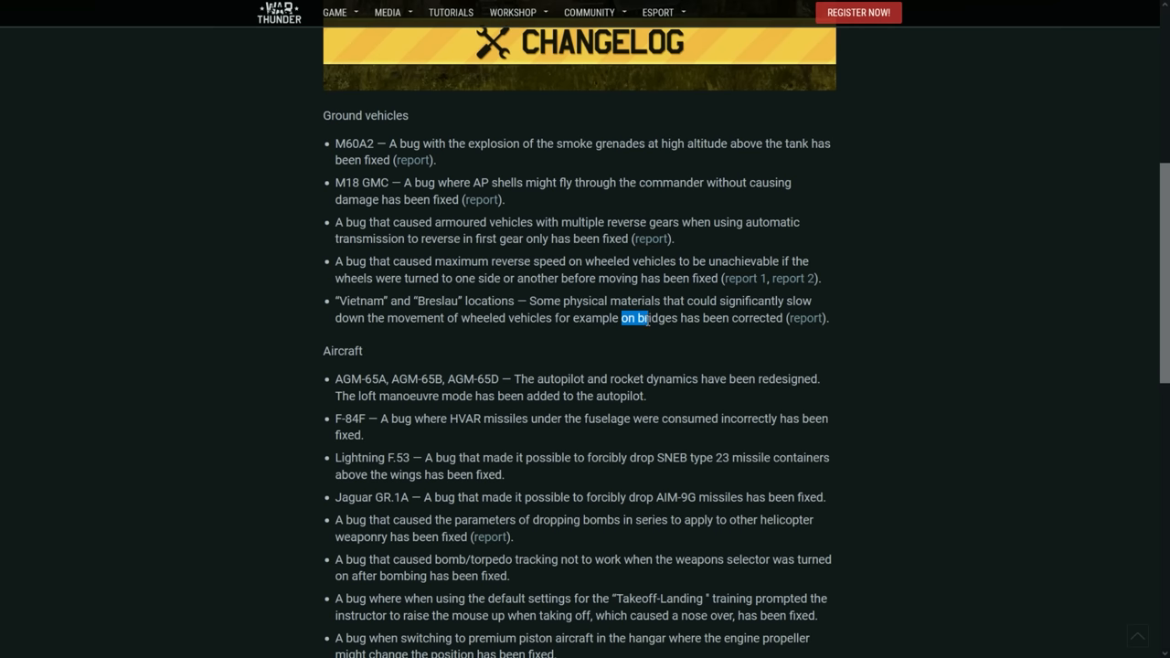
left_click(646, 318)
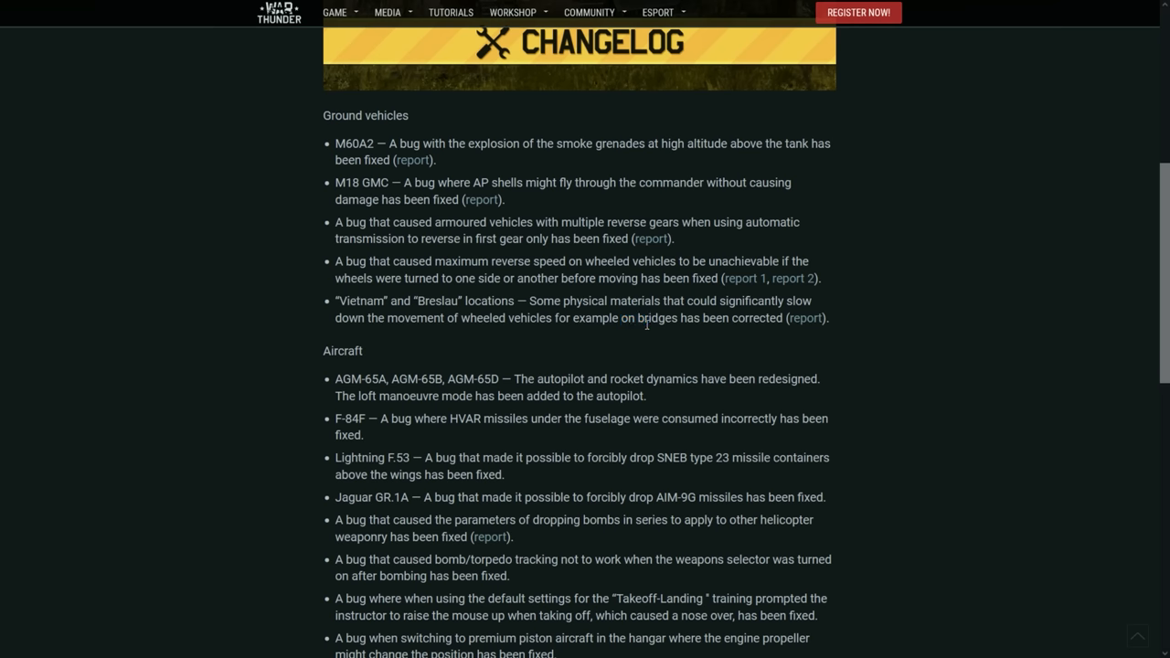
Read the AGM-65 naming entry and the loft manoeuvre autopilot addition
scroll("down", 3)
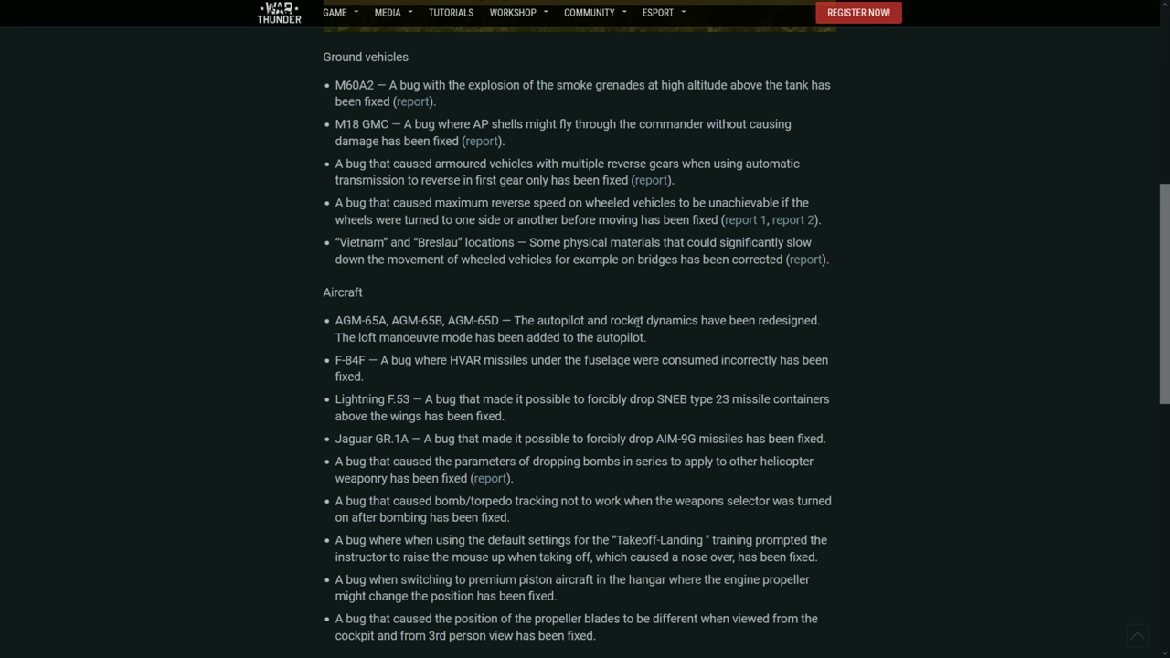
scroll("down", 3)
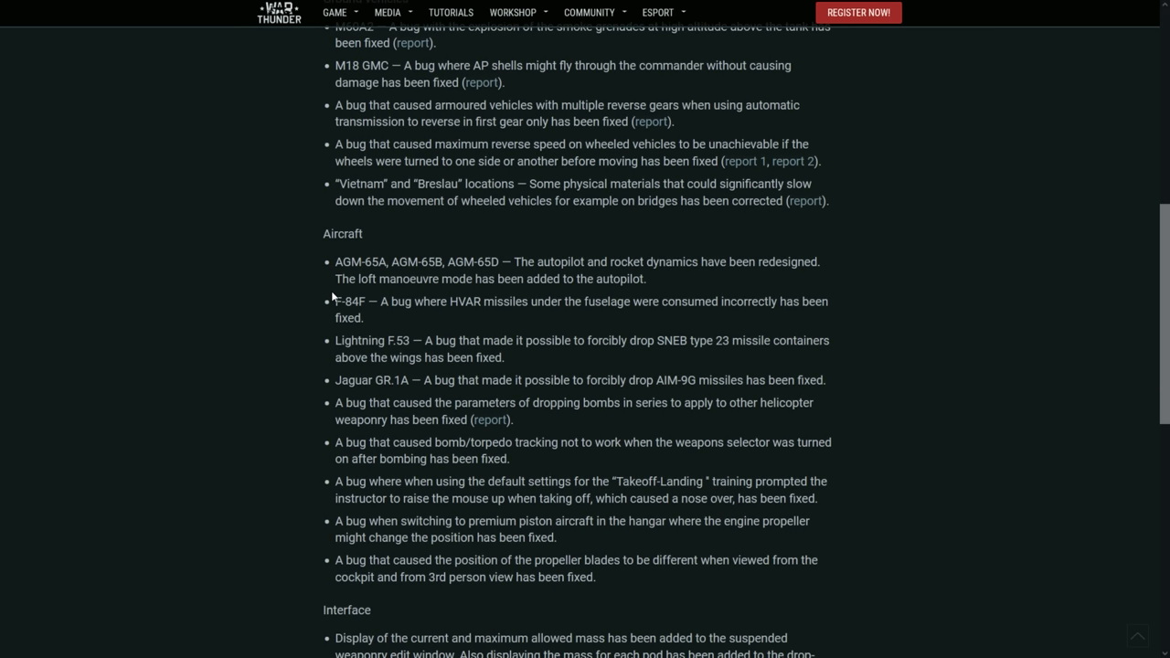
mouse_move(335, 262)
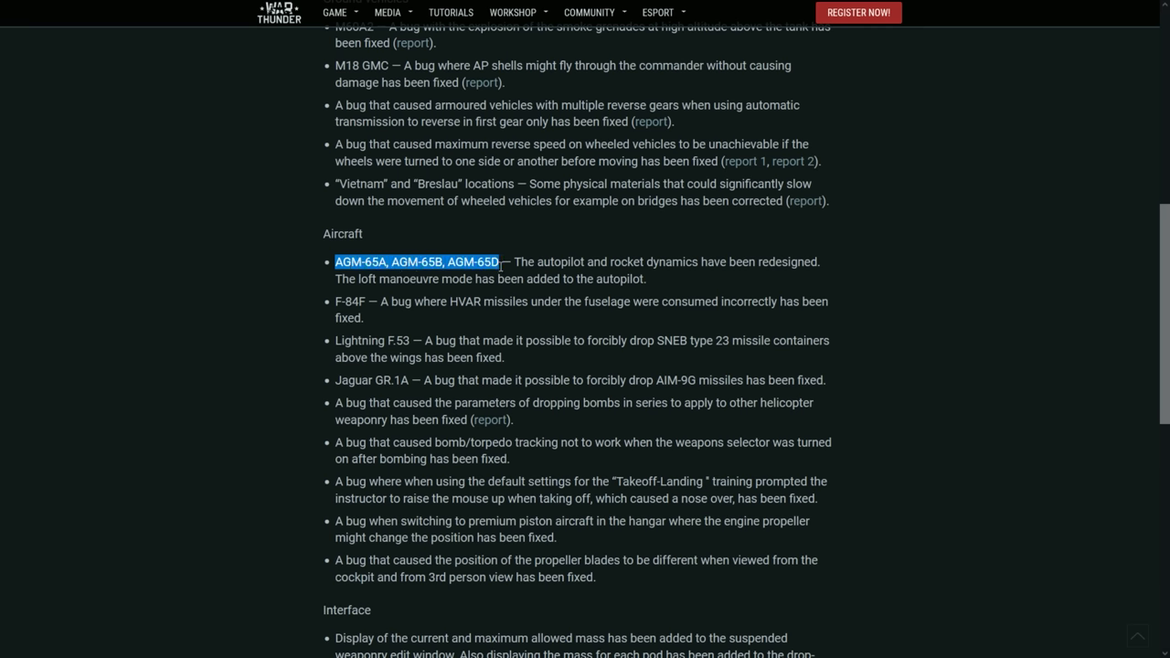
left_click(519, 262)
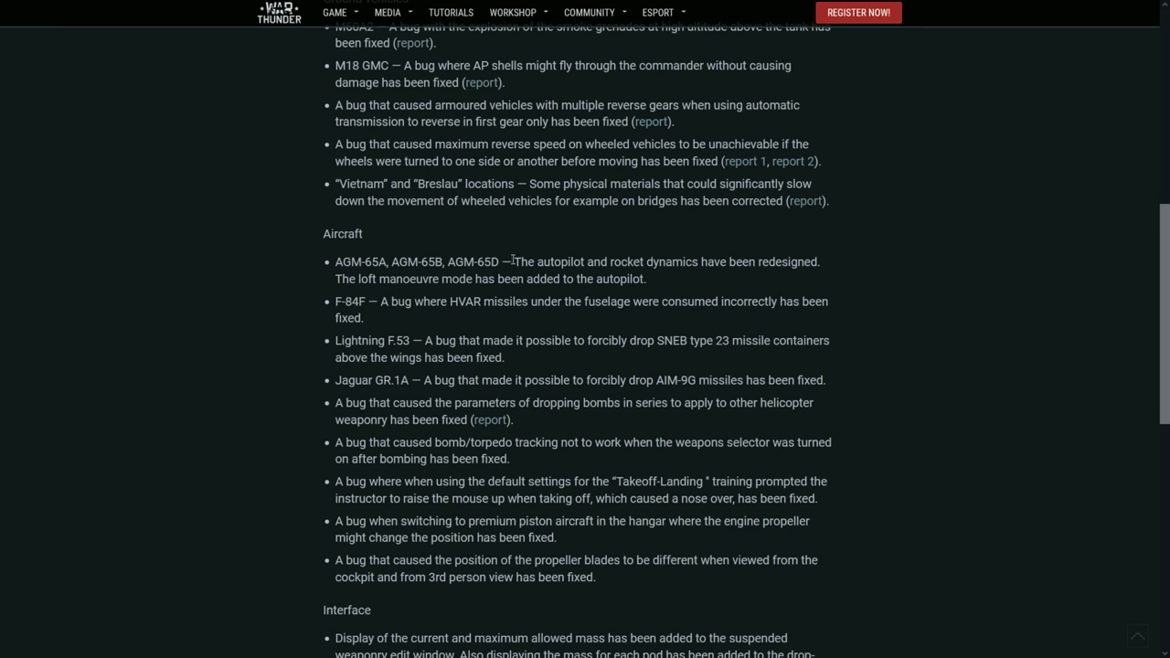
left_click_drag(514, 261, 668, 261)
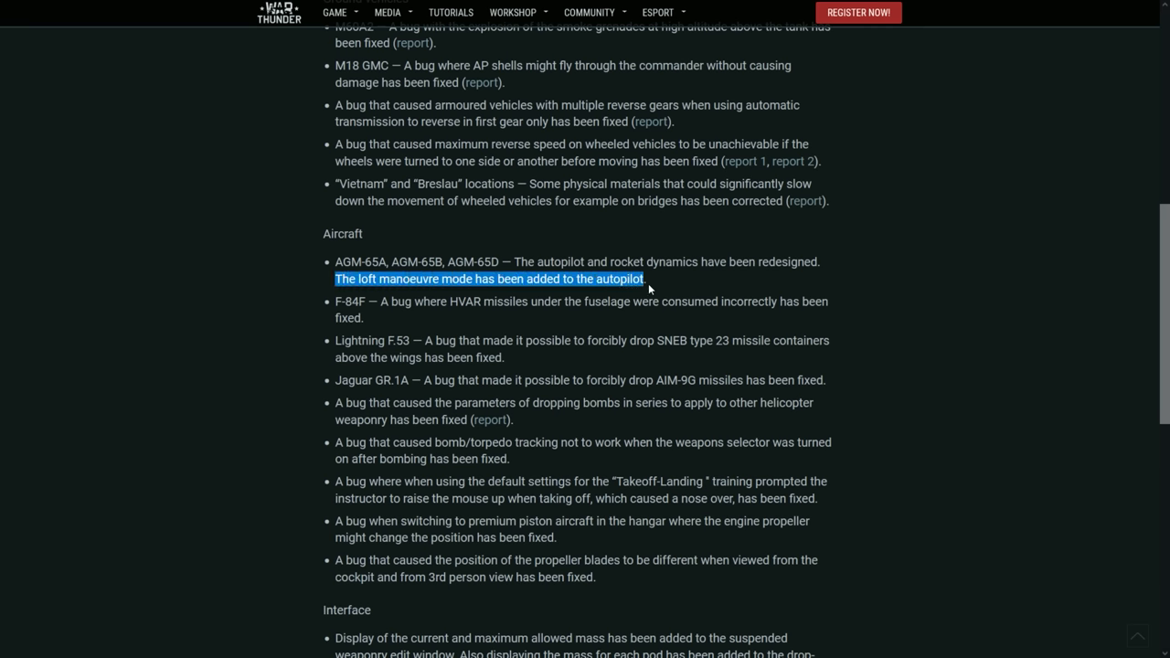
left_click(409, 459)
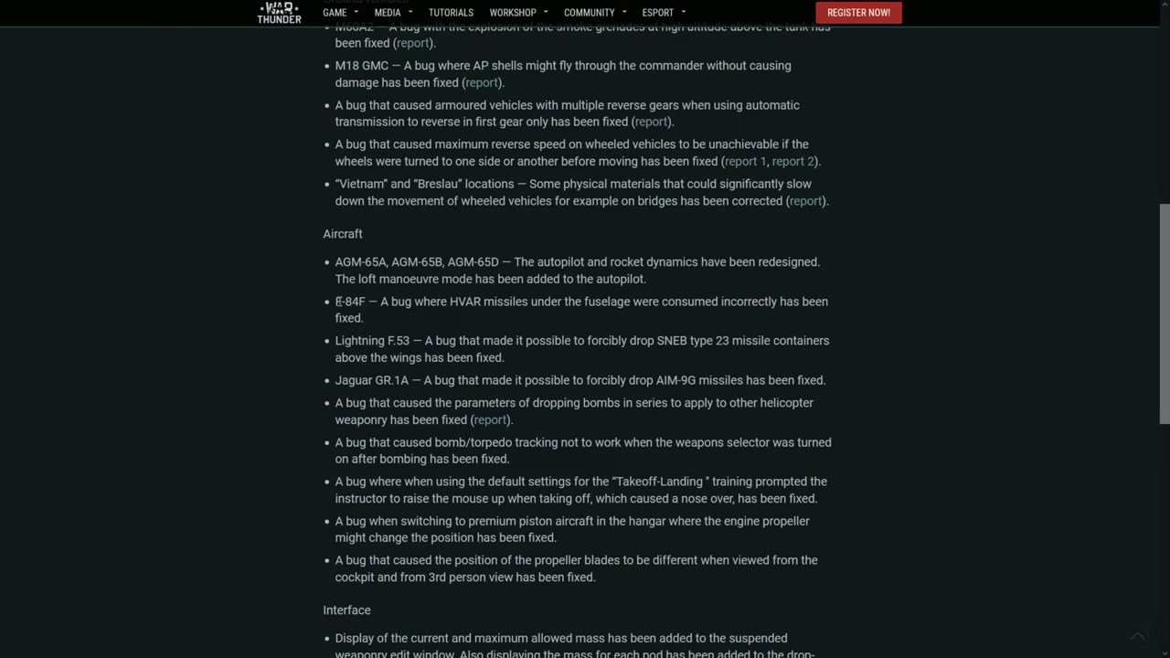
Highlight the F-84F HVAR, Jaguar GR.1A AIM-9G, Lightning F.53 and helicopter bomb-series fixes
left_click_drag(381, 300, 629, 301)
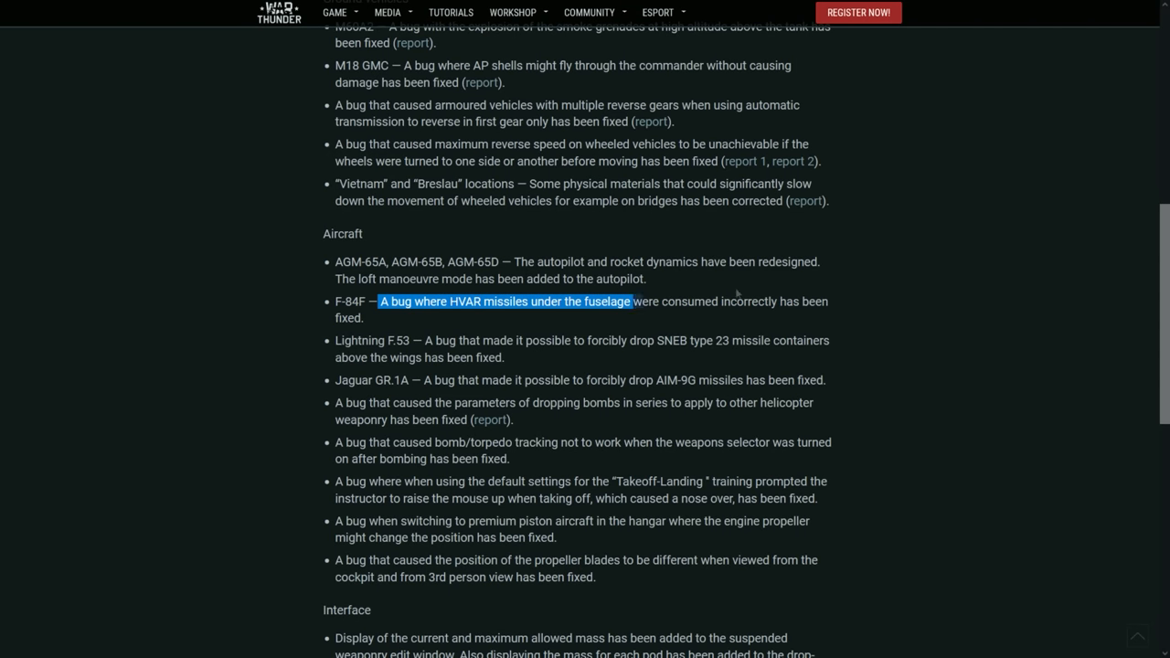
left_click(452, 341)
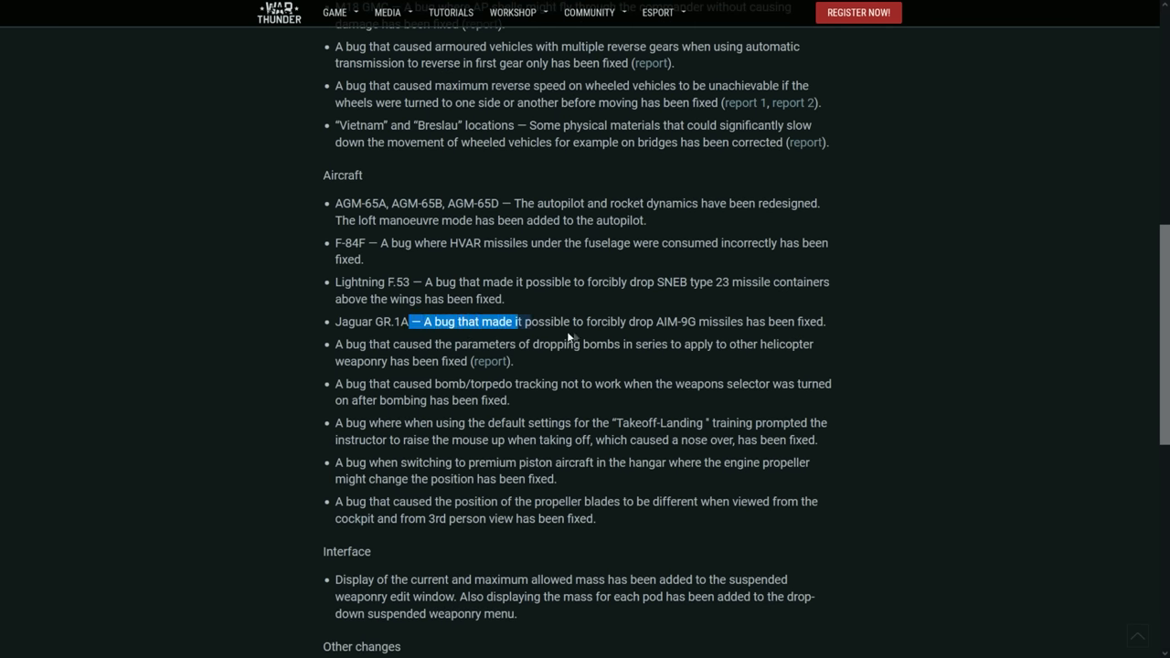
left_click_drag(515, 321, 814, 321)
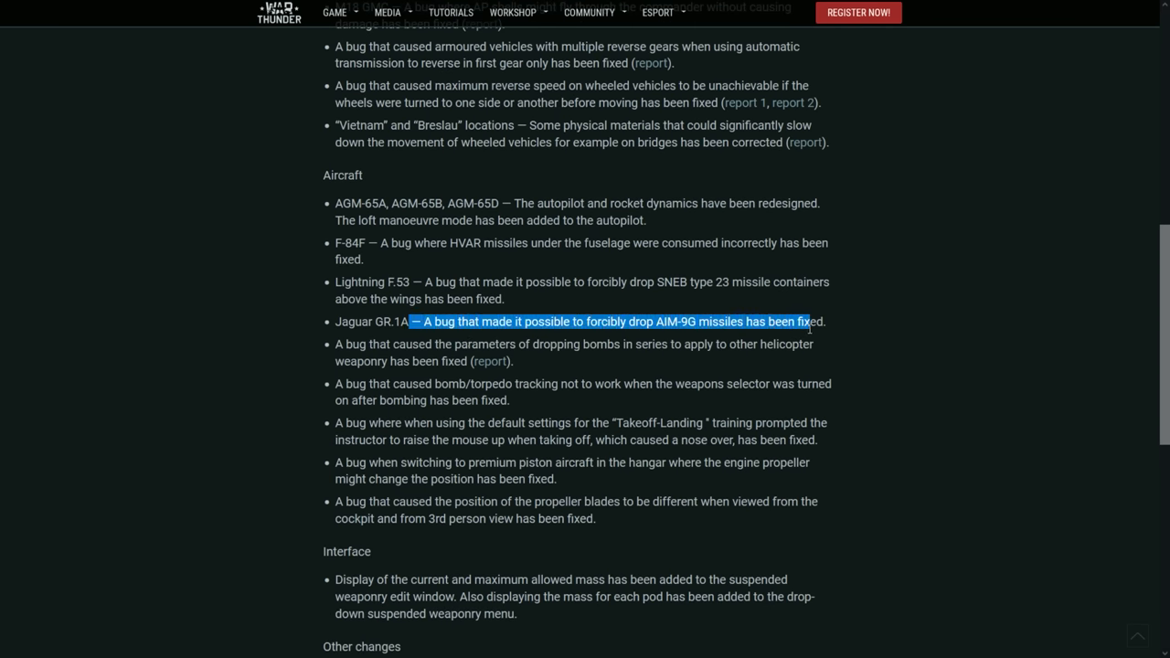
scroll("down", 3)
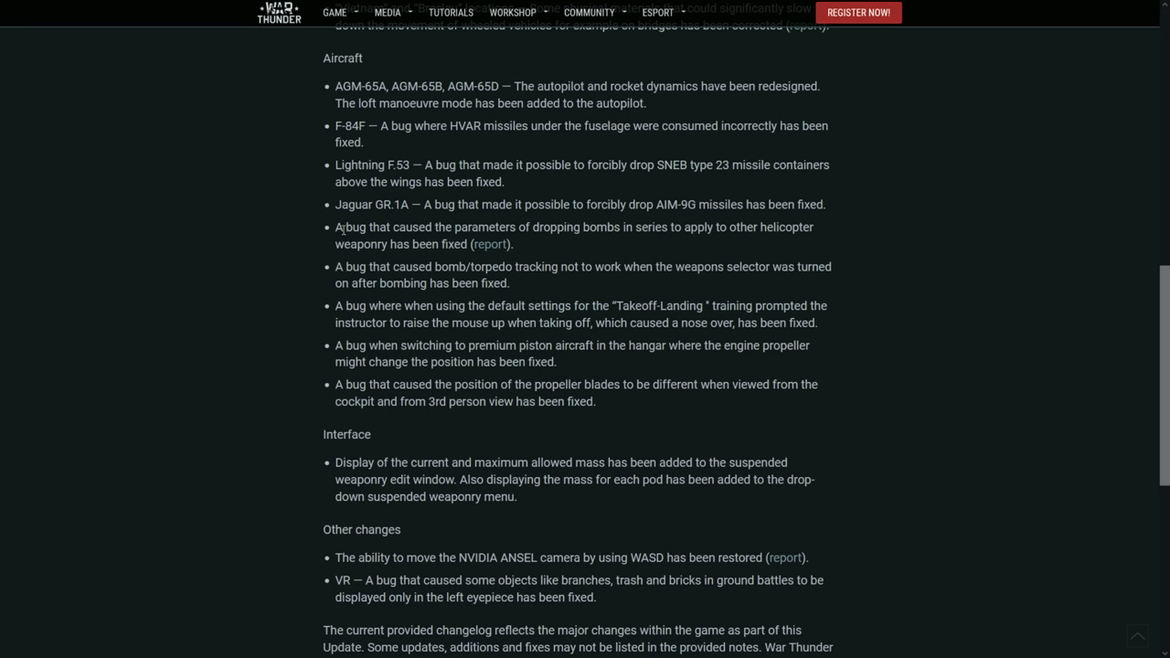
left_click_drag(343, 227, 595, 226)
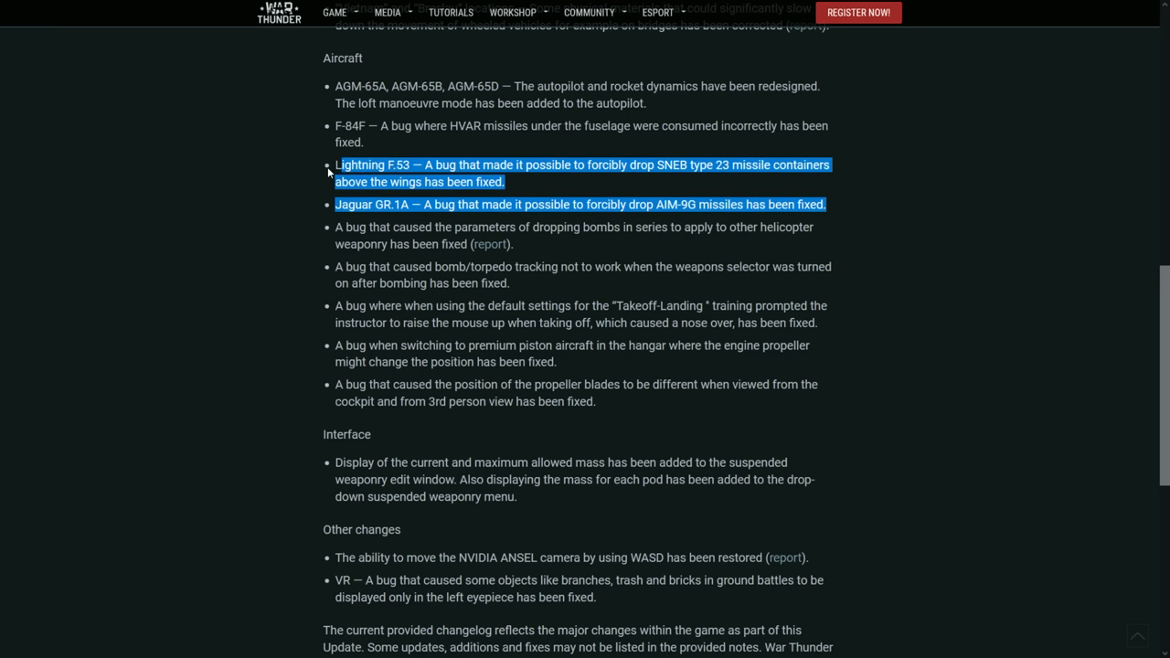
left_click(362, 164)
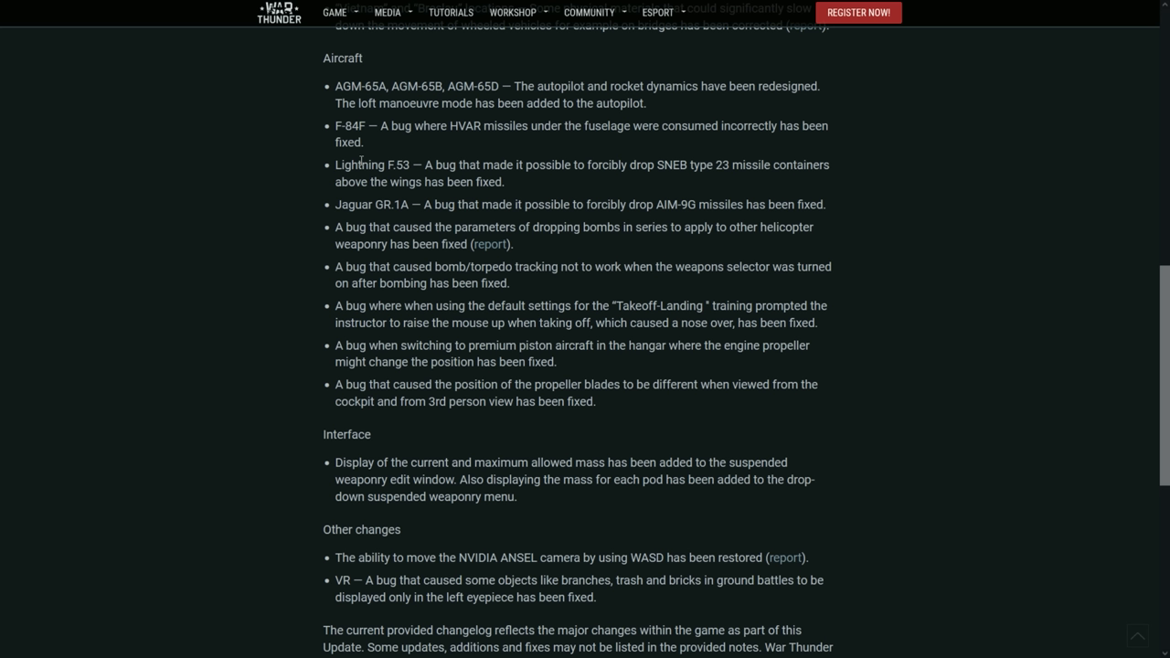
mouse_move(925, 194)
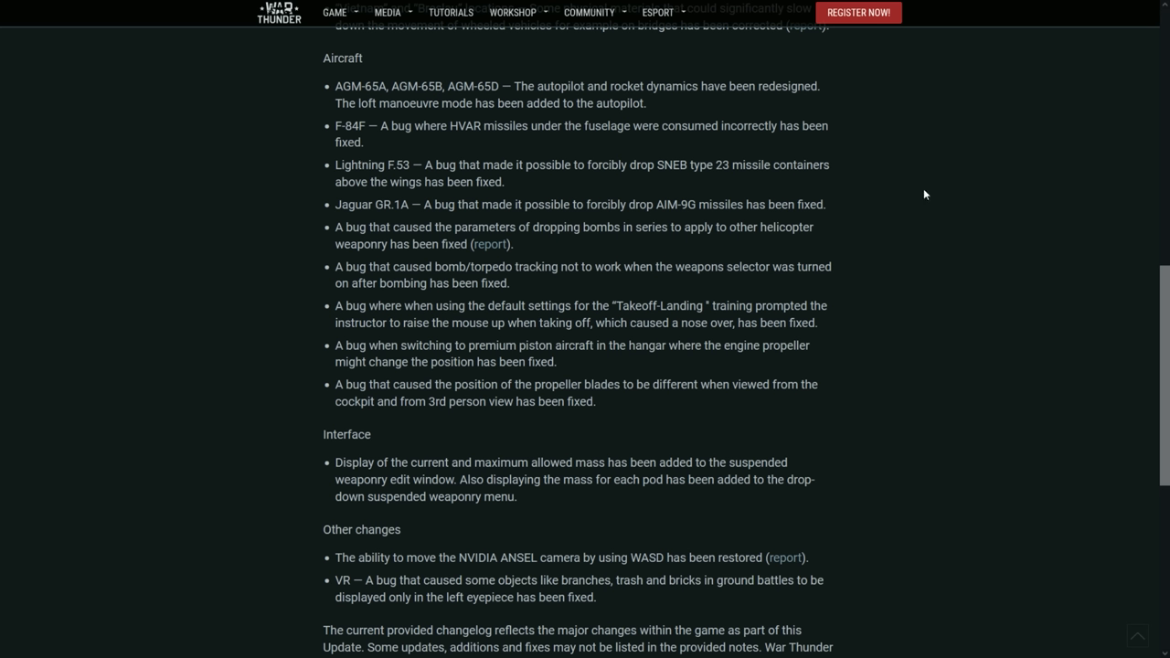
mouse_move(864, 209)
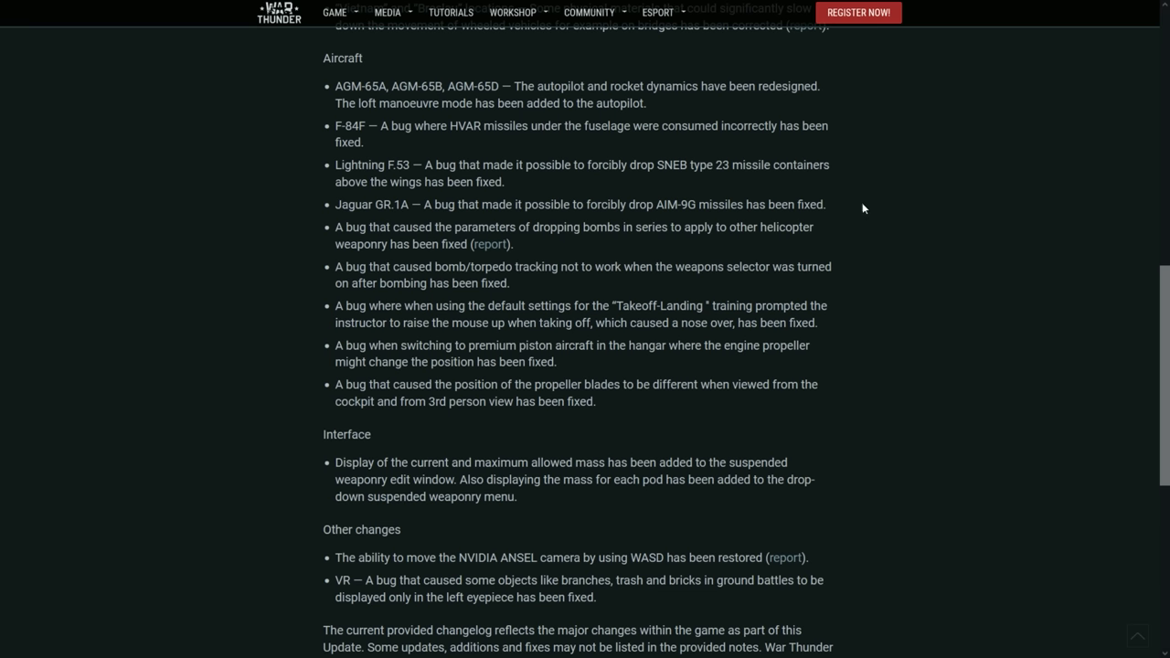
left_click_drag(335, 227, 686, 227)
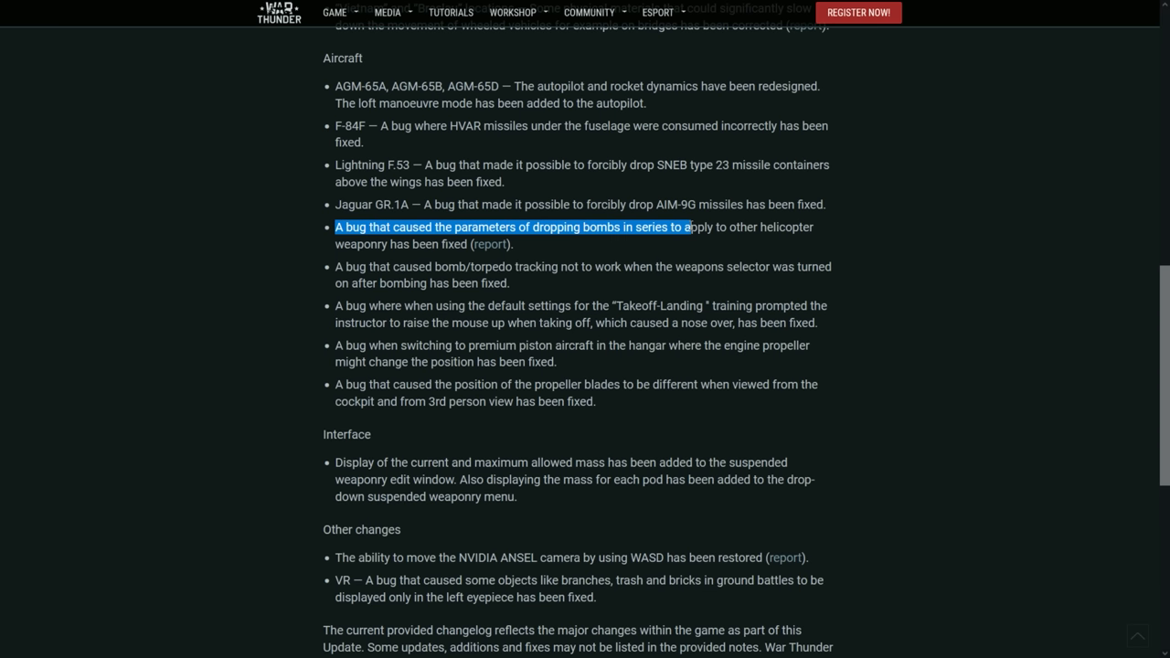
scroll("down", 3)
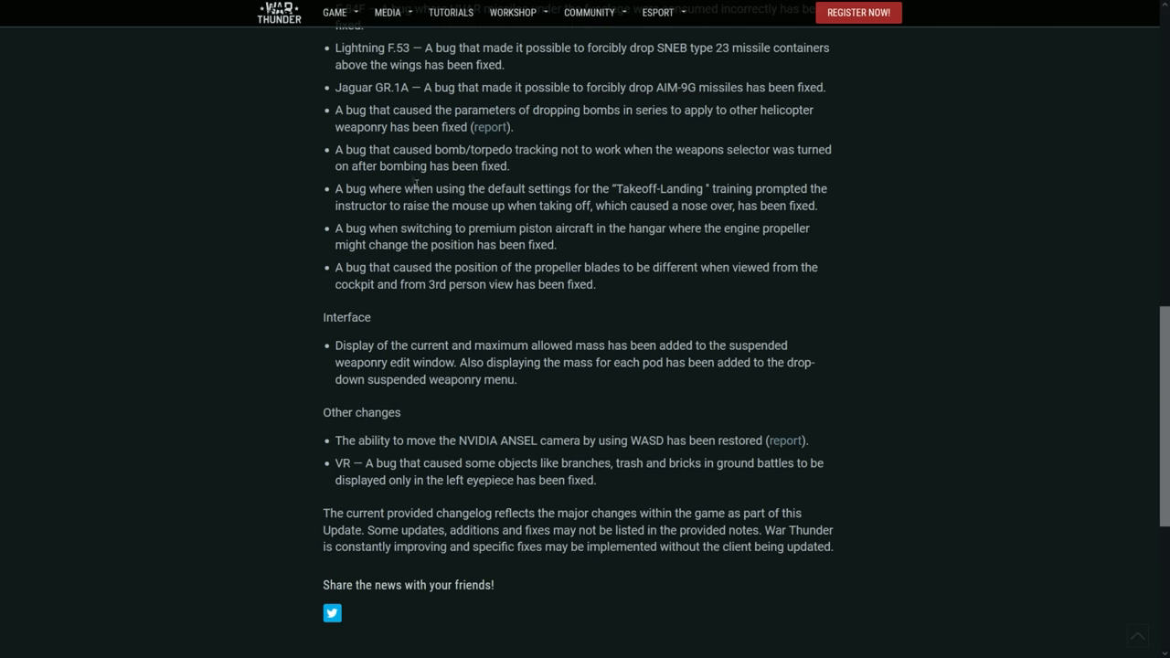
mouse_move(774, 166)
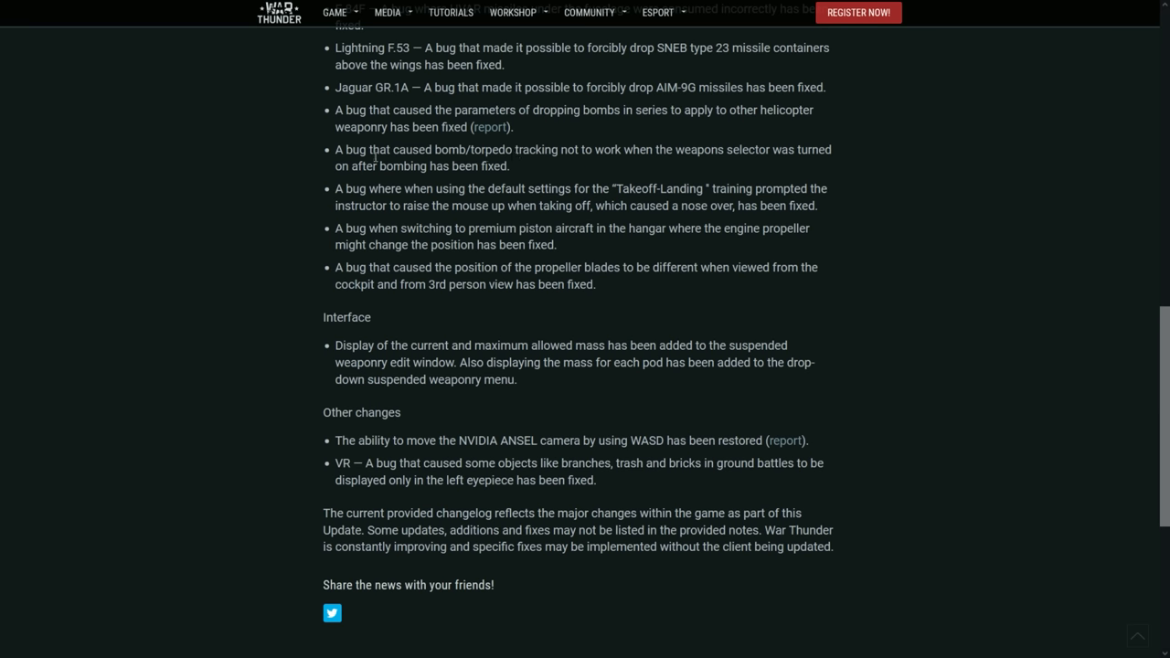
Highlight the bomb/torpedo tracking and propeller position fix entries
left_click_drag(375, 150, 510, 166)
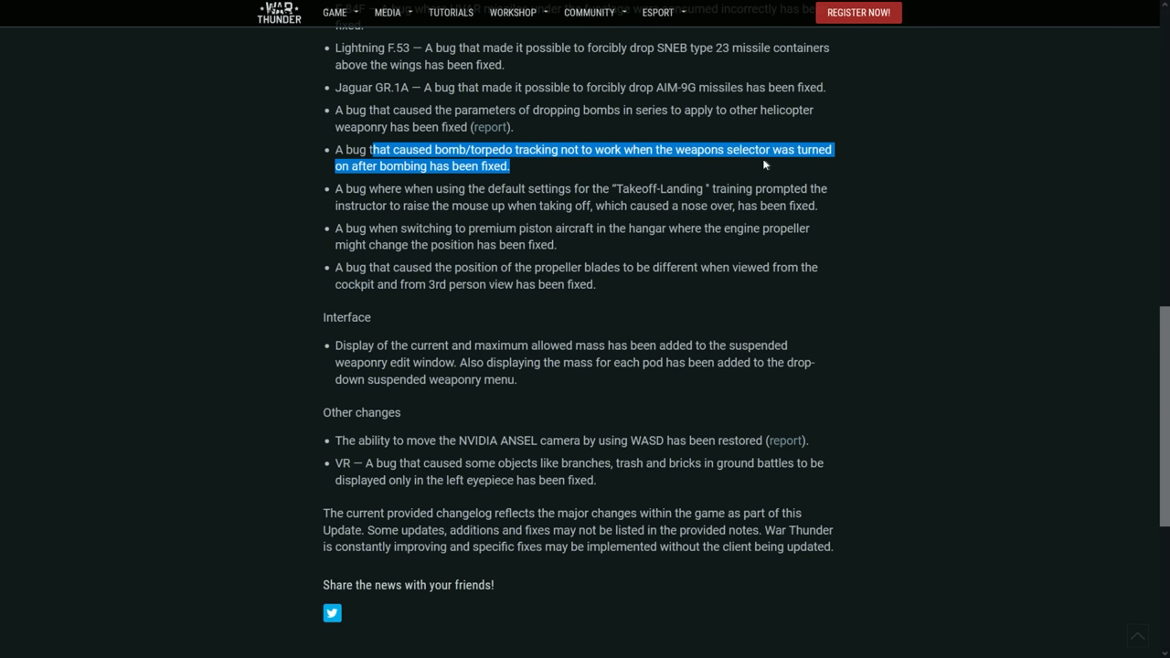
left_click_drag(345, 188, 679, 189)
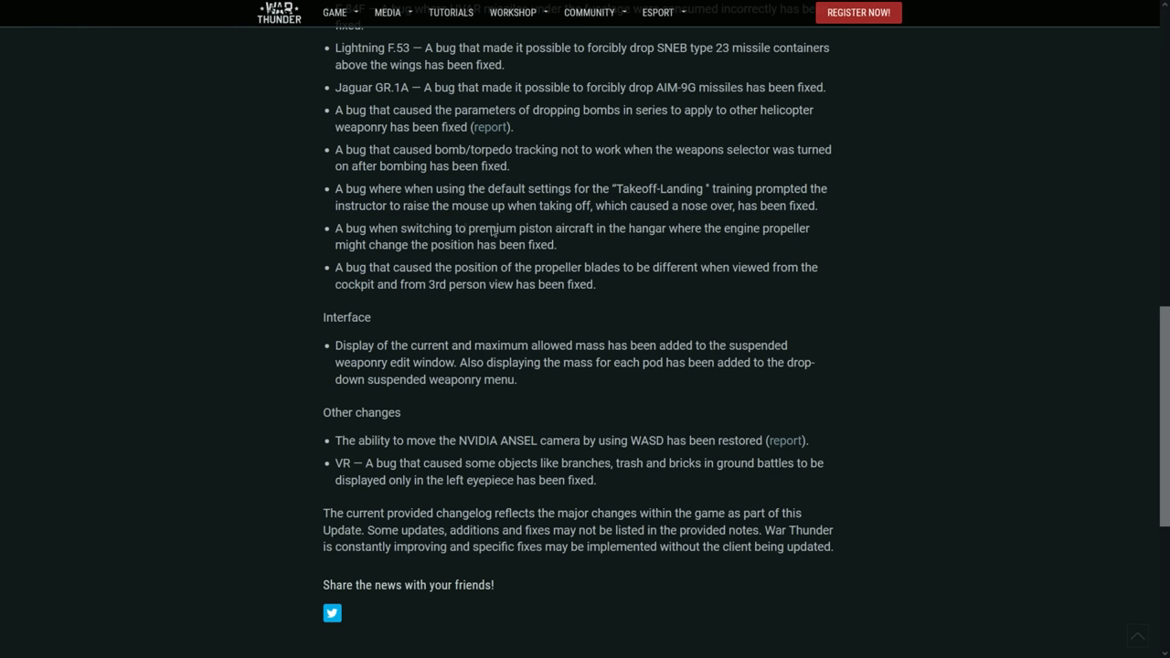
left_click_drag(344, 236, 620, 267)
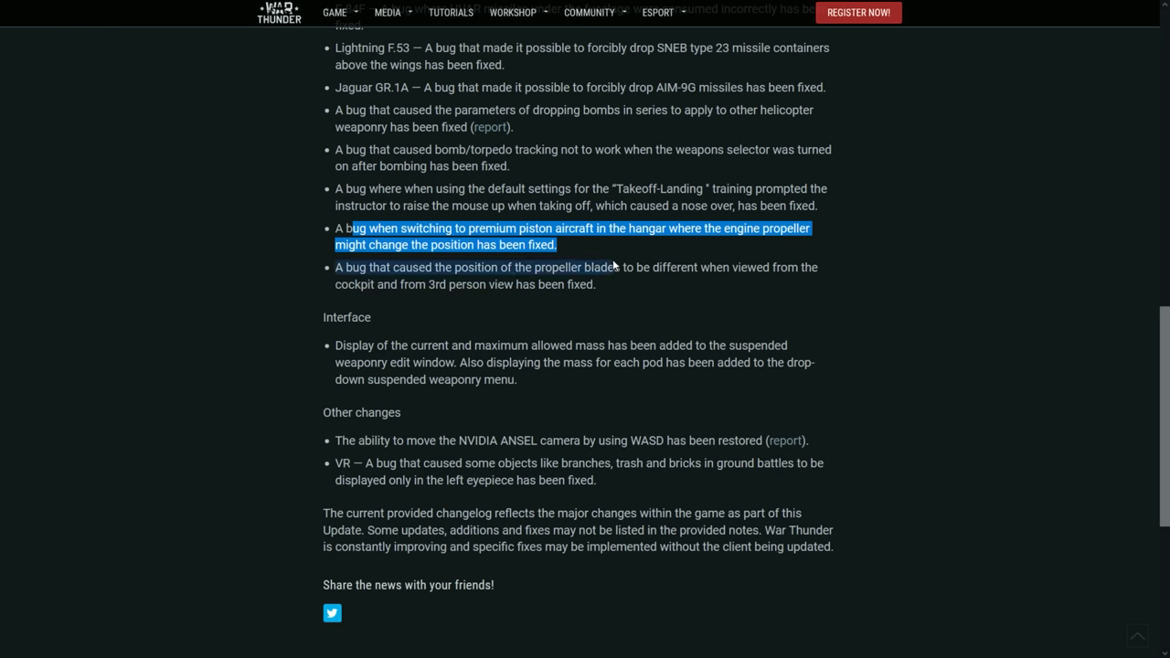
left_click(605, 252)
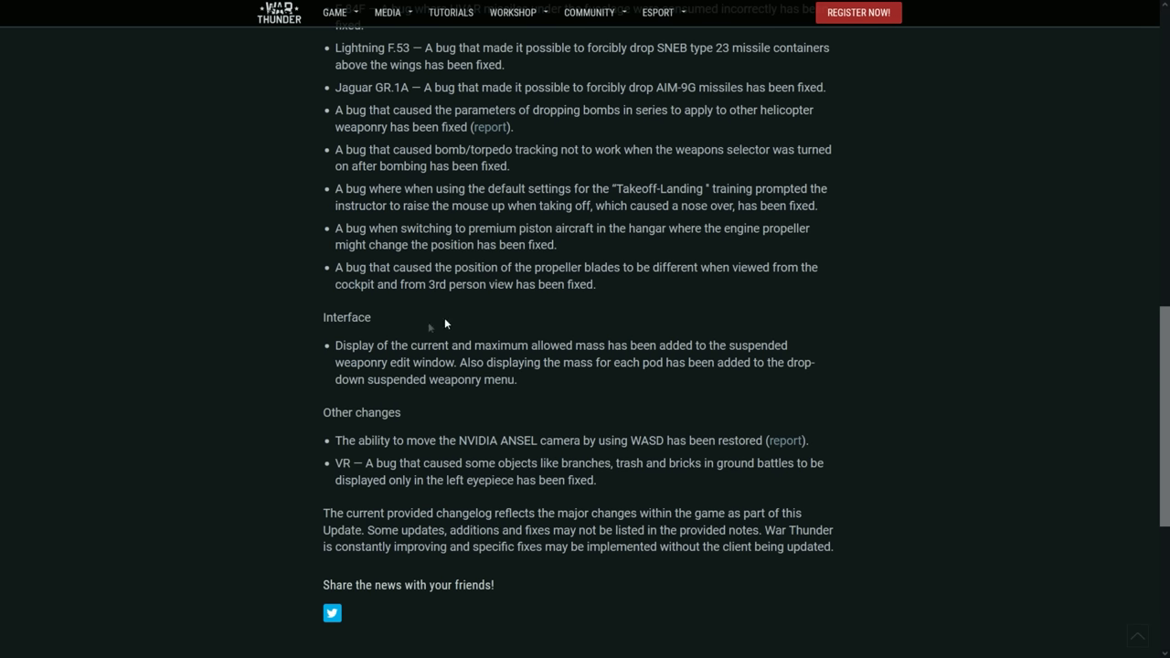
mouse_move(338, 344)
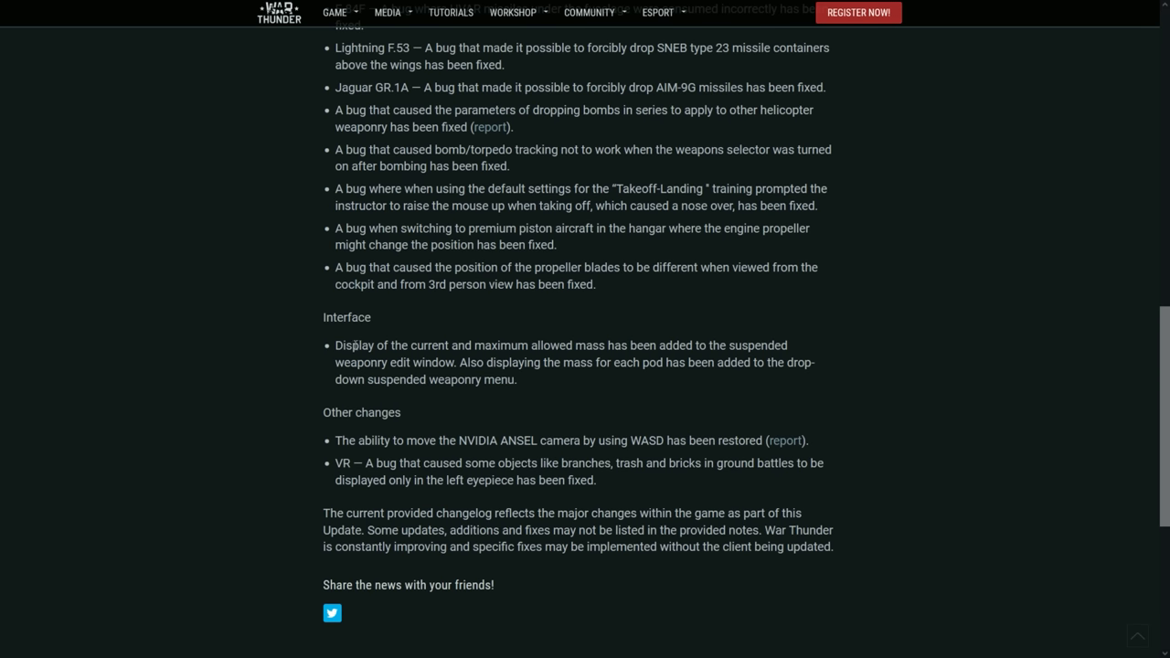
Read the Interface entry on suspended weaponry mass per pod and the NVIDIA ANSEL camera fix
left_click_drag(343, 344, 669, 344)
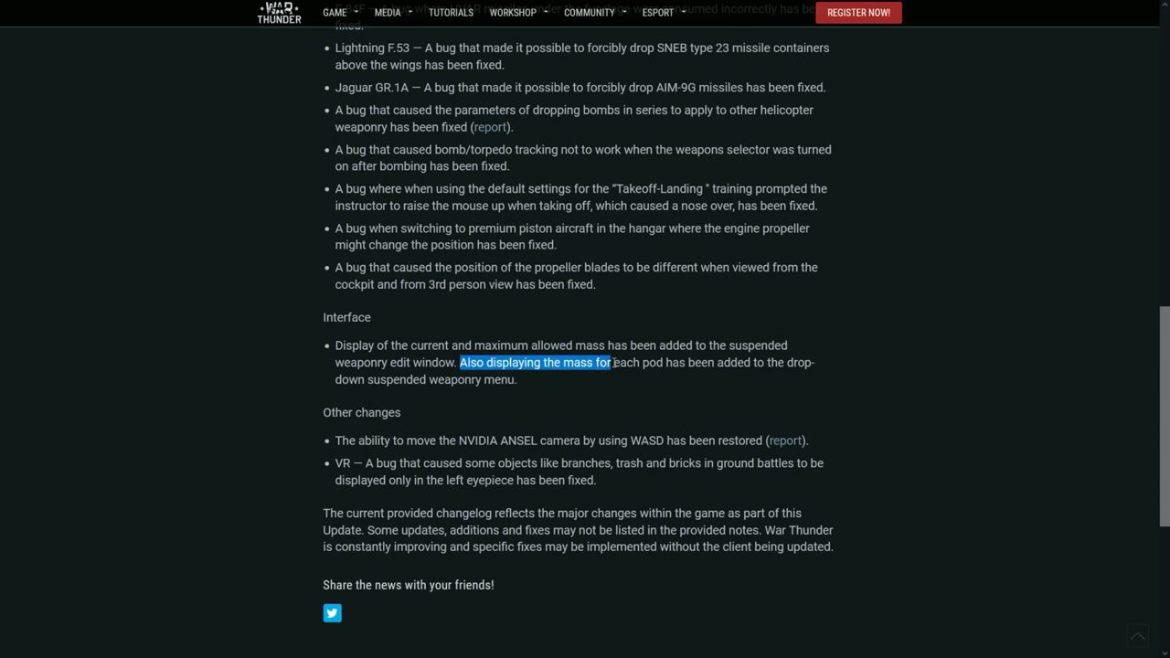
left_click(612, 385)
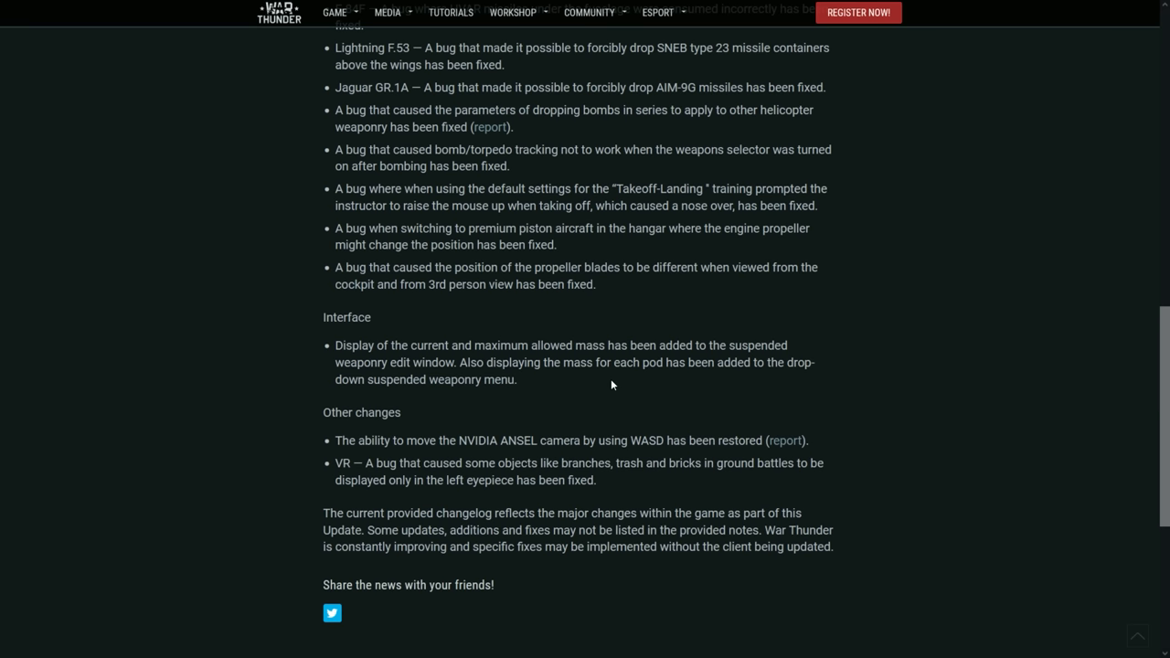
triple_click(575, 362)
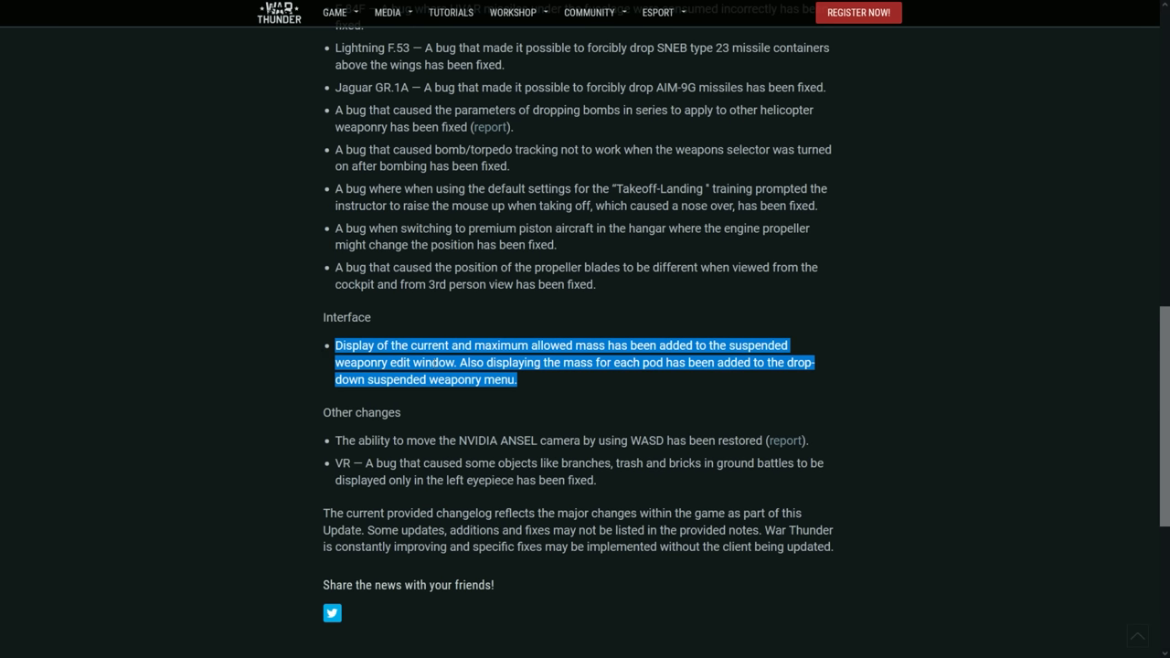
left_click(302, 422)
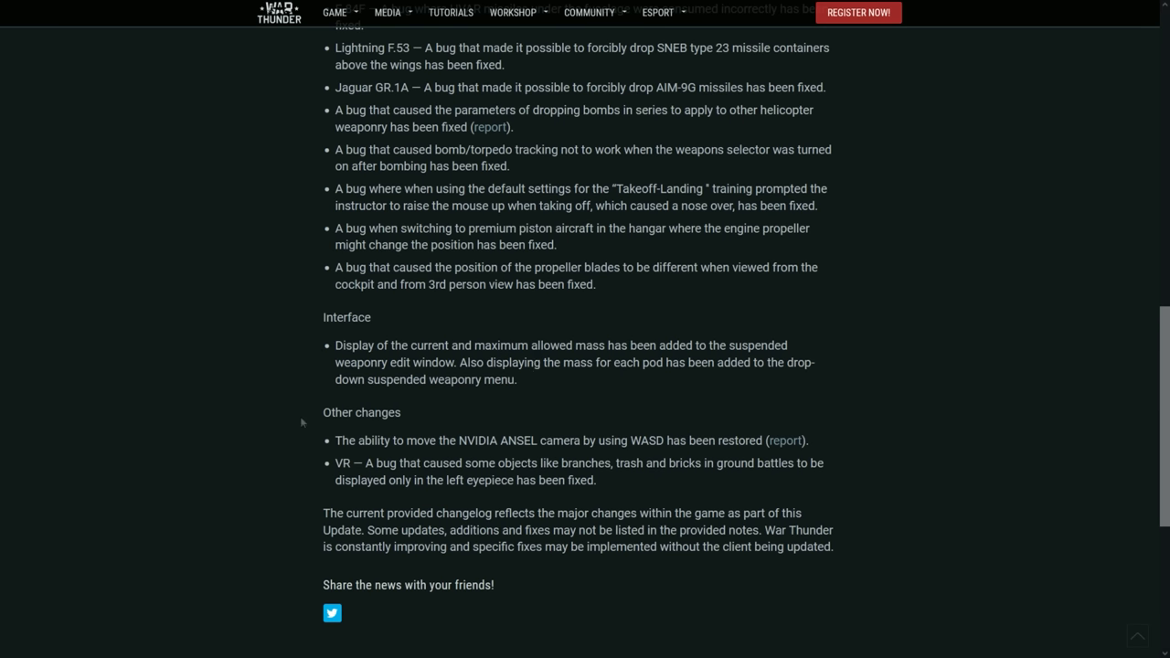
left_click_drag(335, 440, 461, 440)
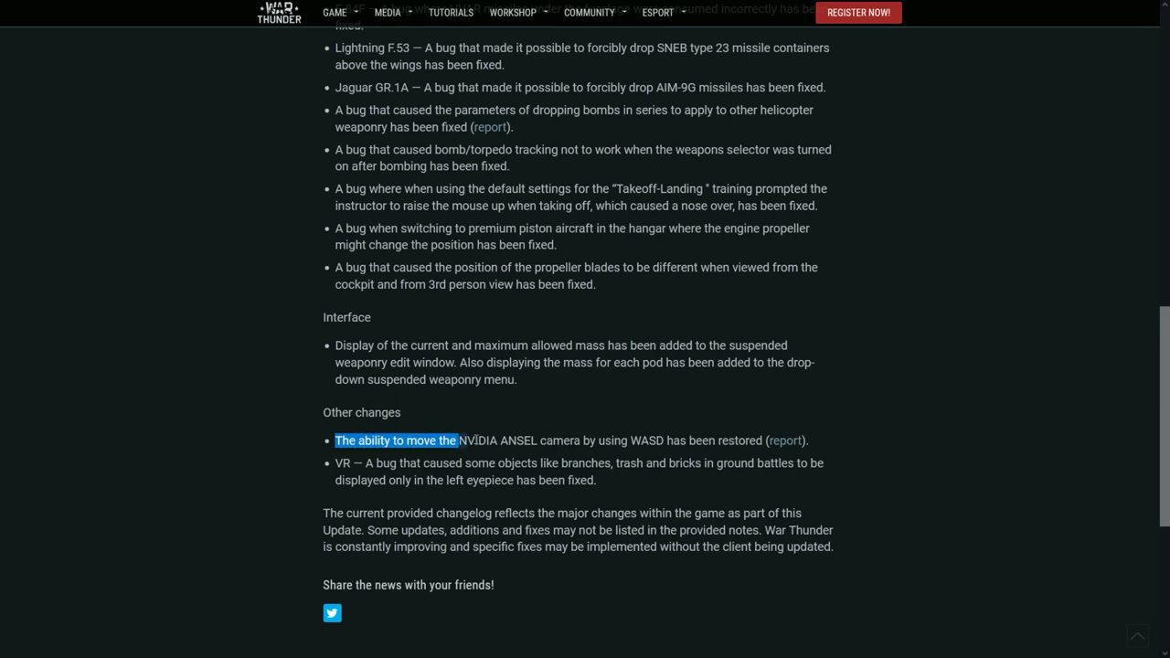
left_click_drag(459, 440, 666, 439)
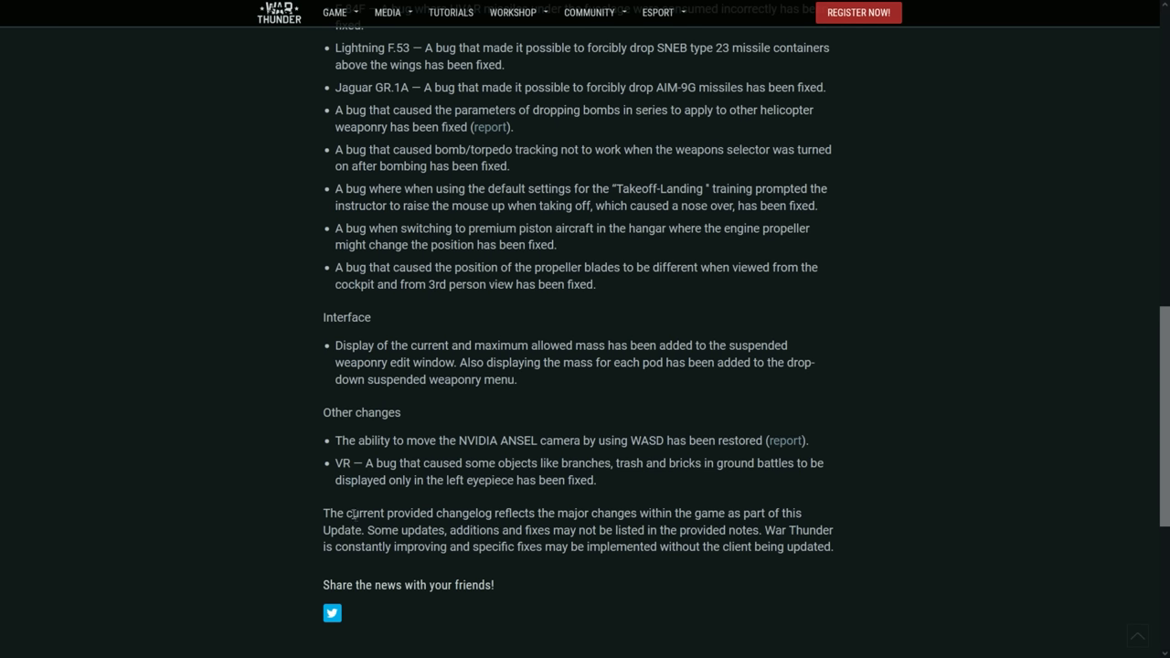
mouse_move(515, 457)
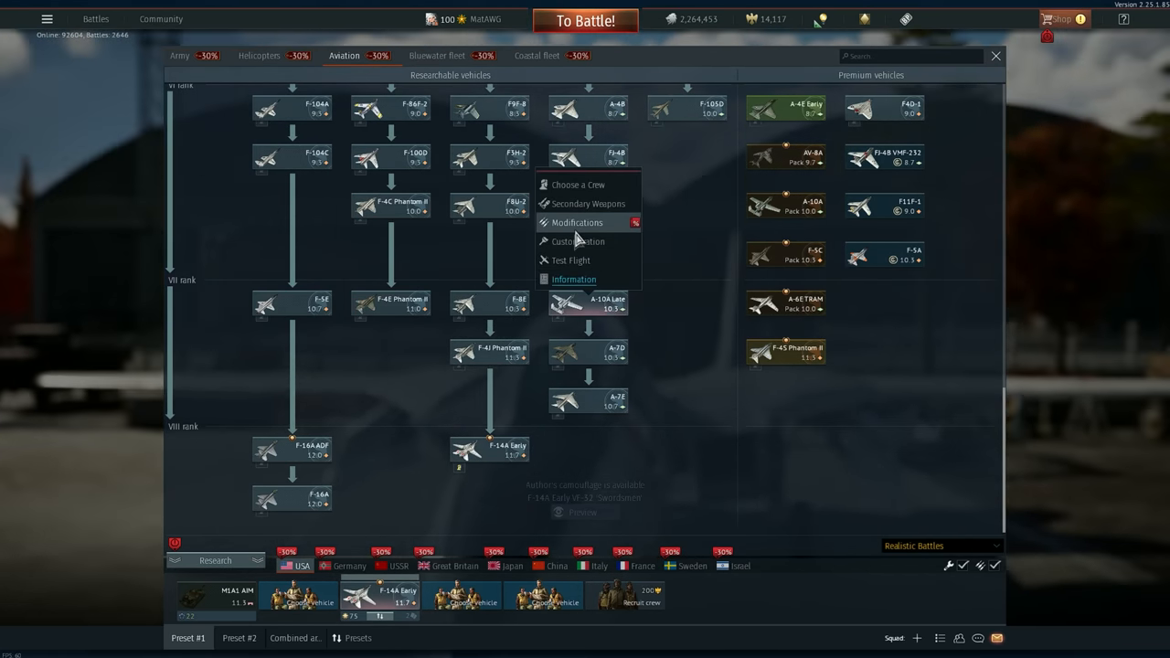
Load a 2000 lb Mk 84 bomb into the A-10A Late's Preset #4, then discard the changes
left_click(584, 203)
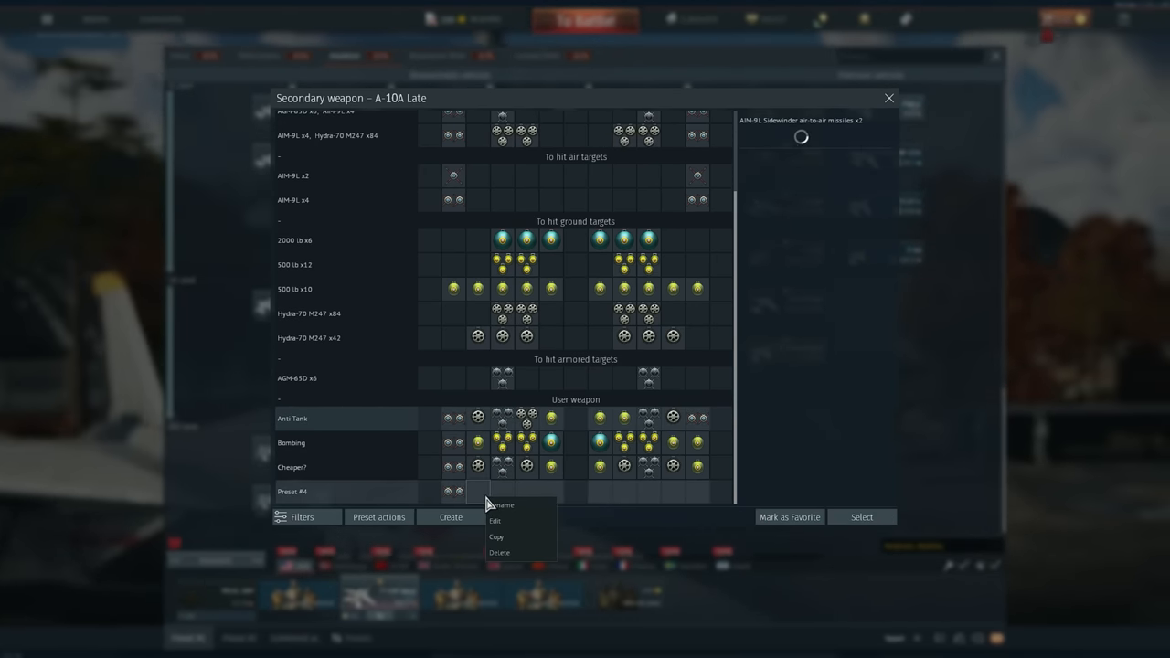
left_click(495, 520)
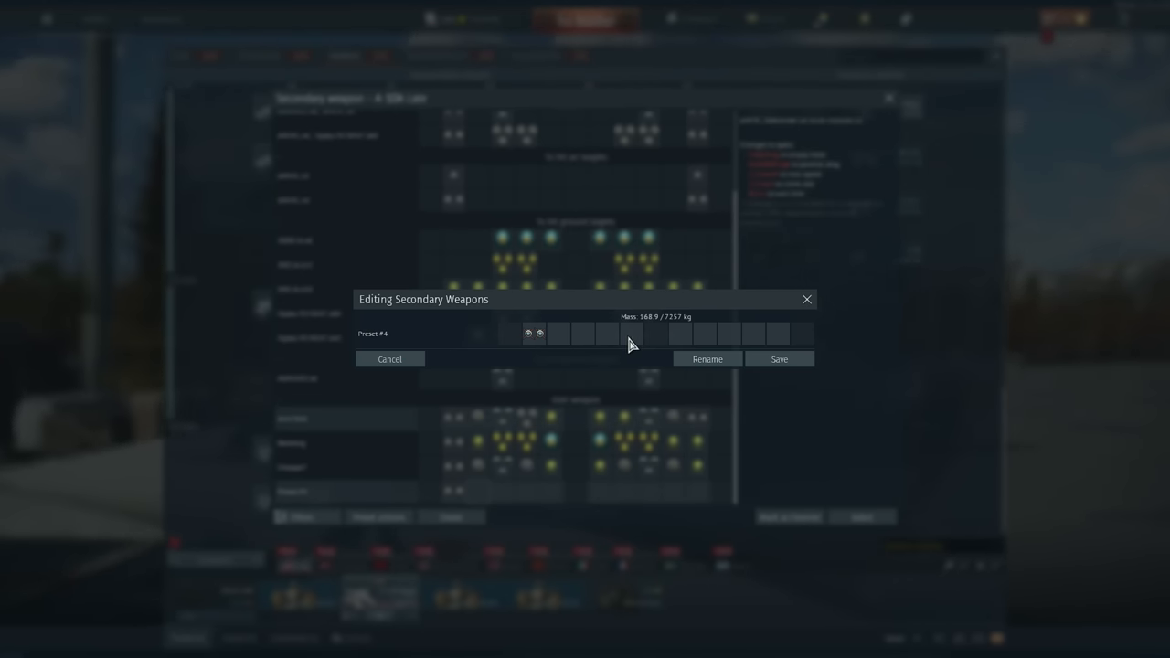
left_click(631, 334)
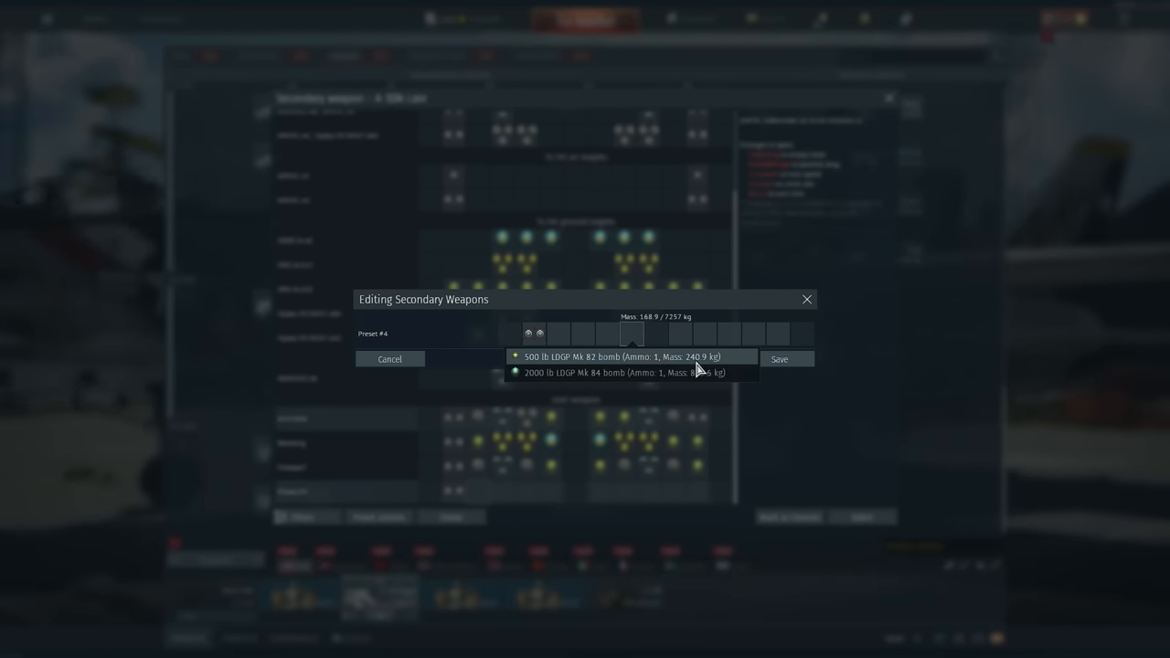
mouse_move(641, 312)
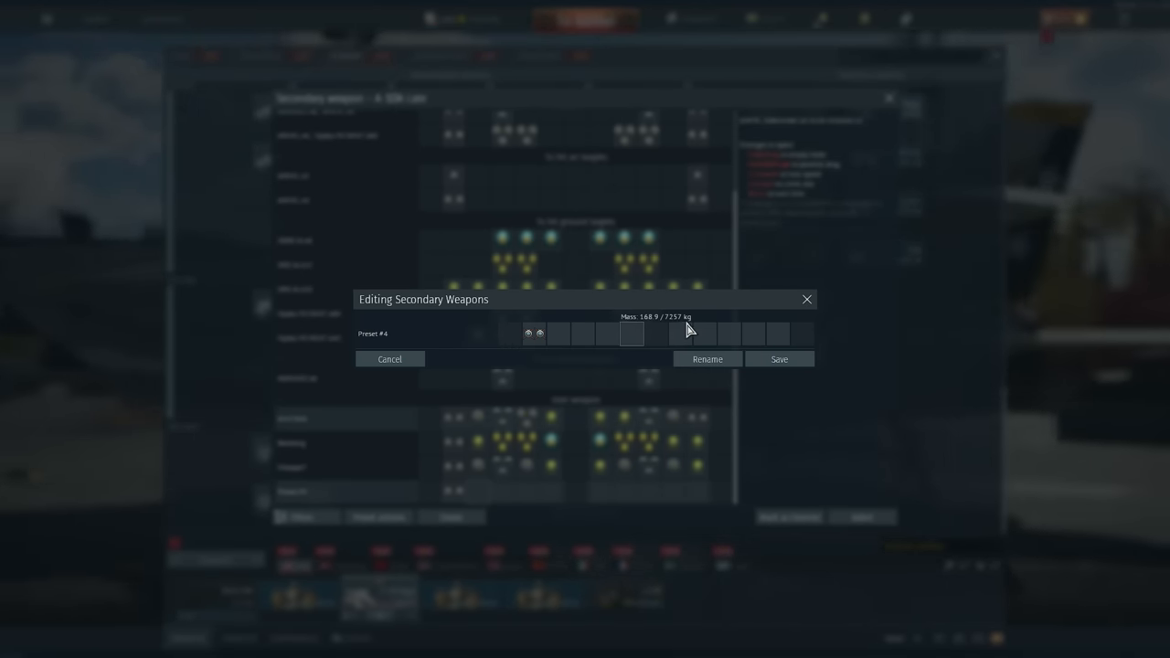
left_click(631, 334)
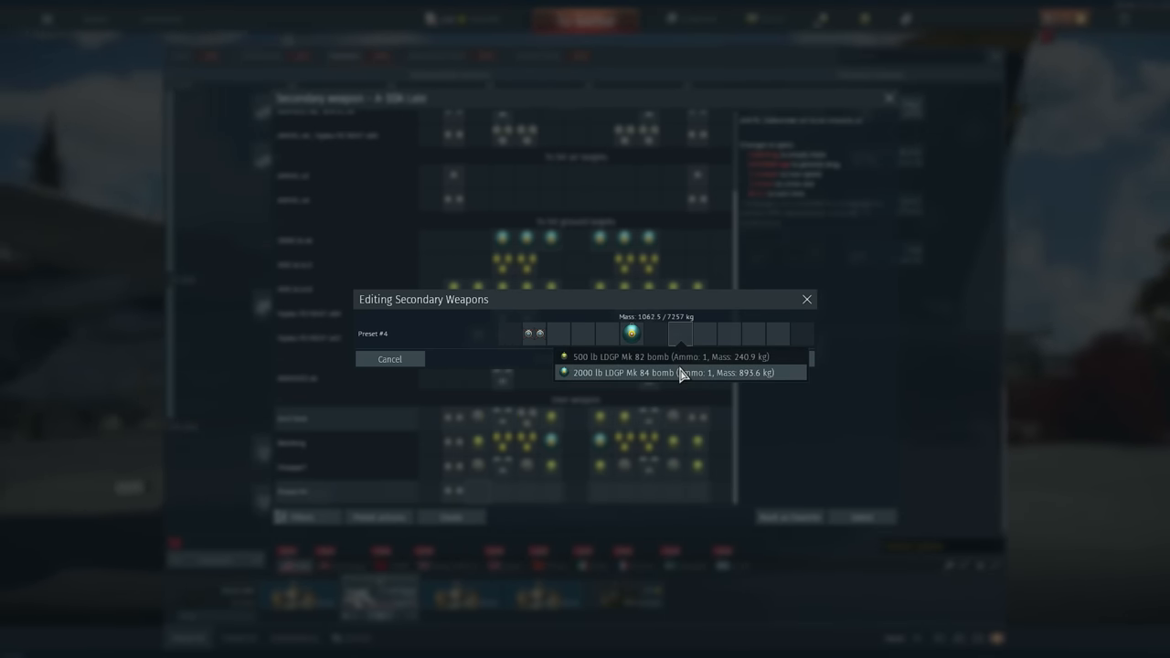
left_click(672, 372)
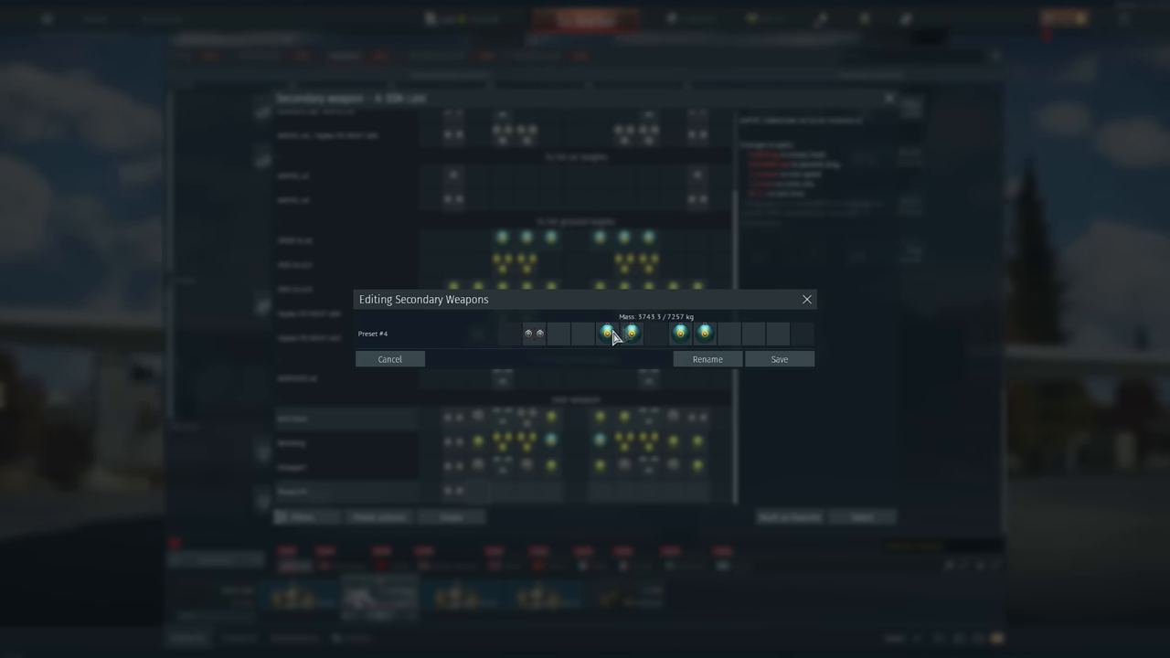
left_click(586, 334)
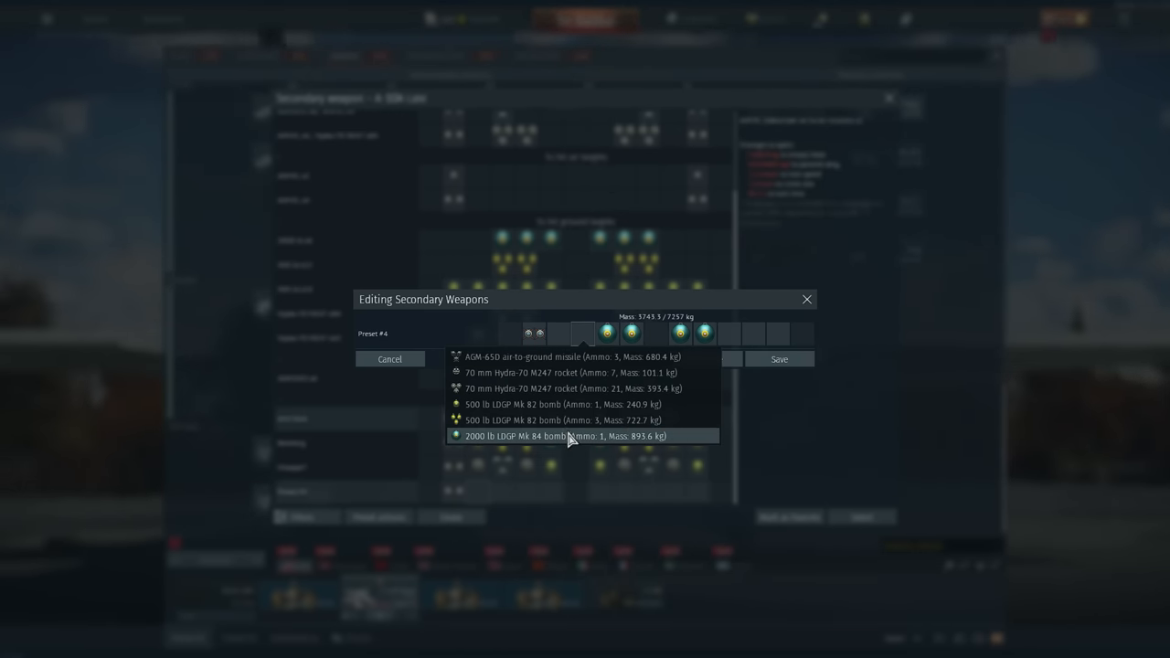
mouse_move(558, 437)
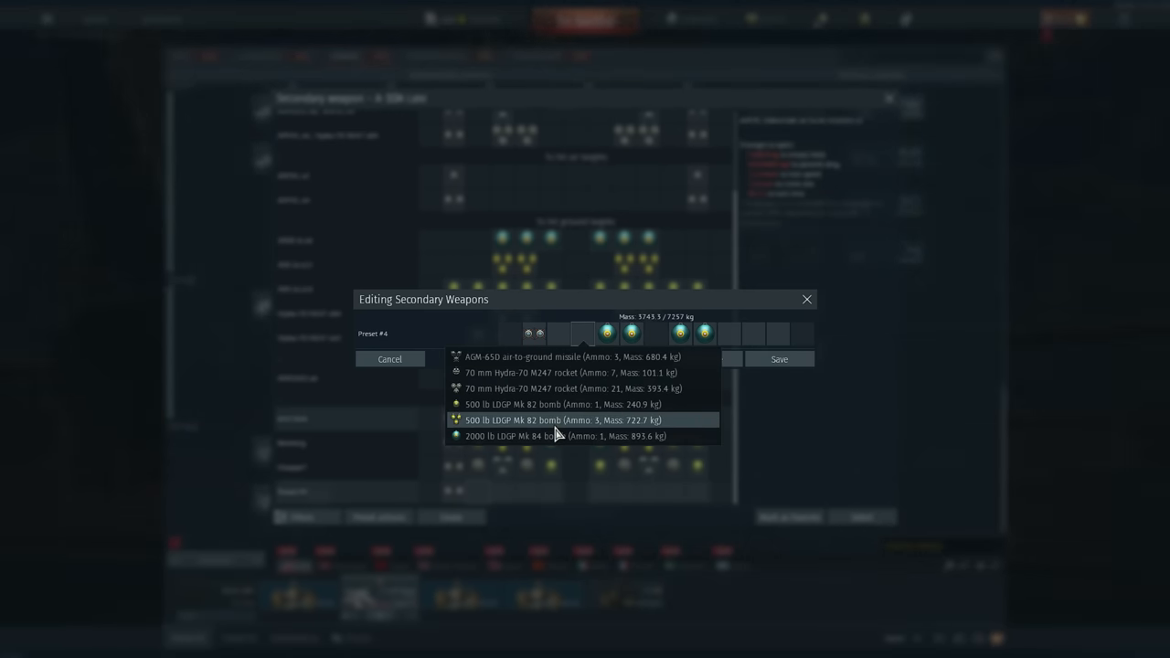
mouse_move(655, 428)
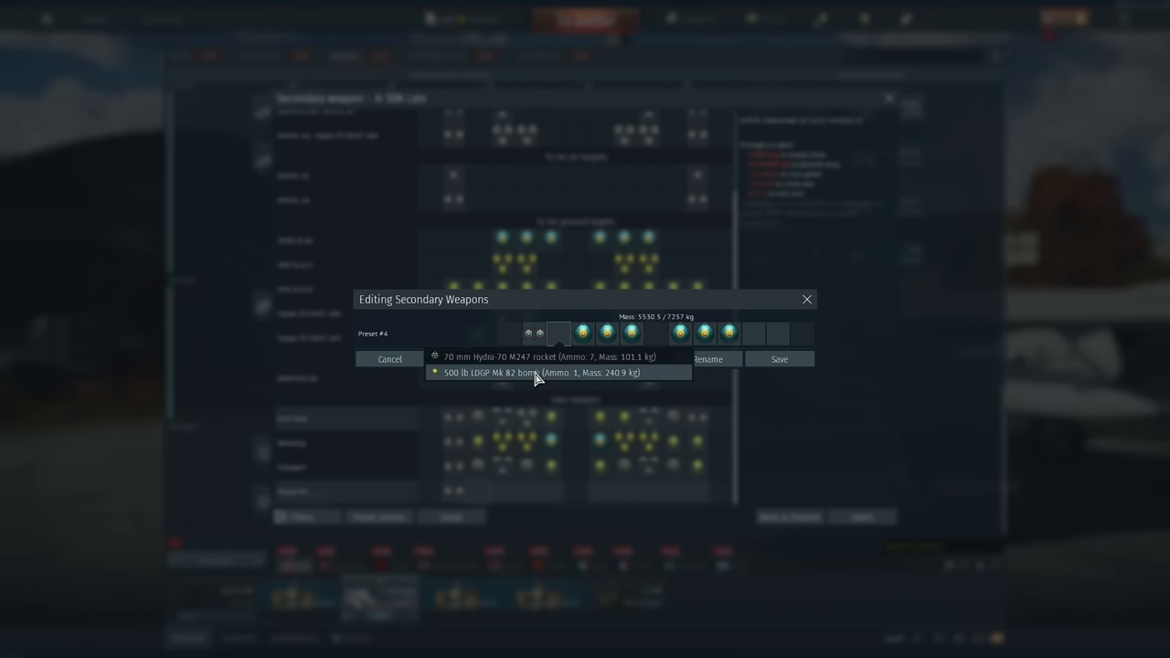
left_click(562, 372)
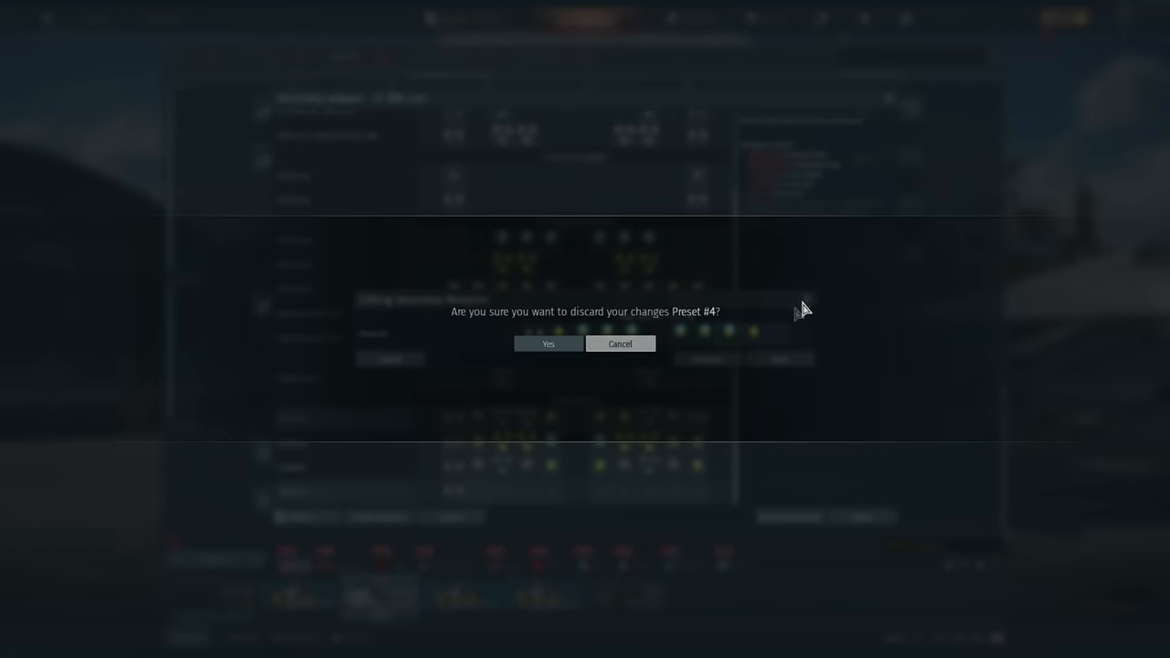
left_click(547, 343)
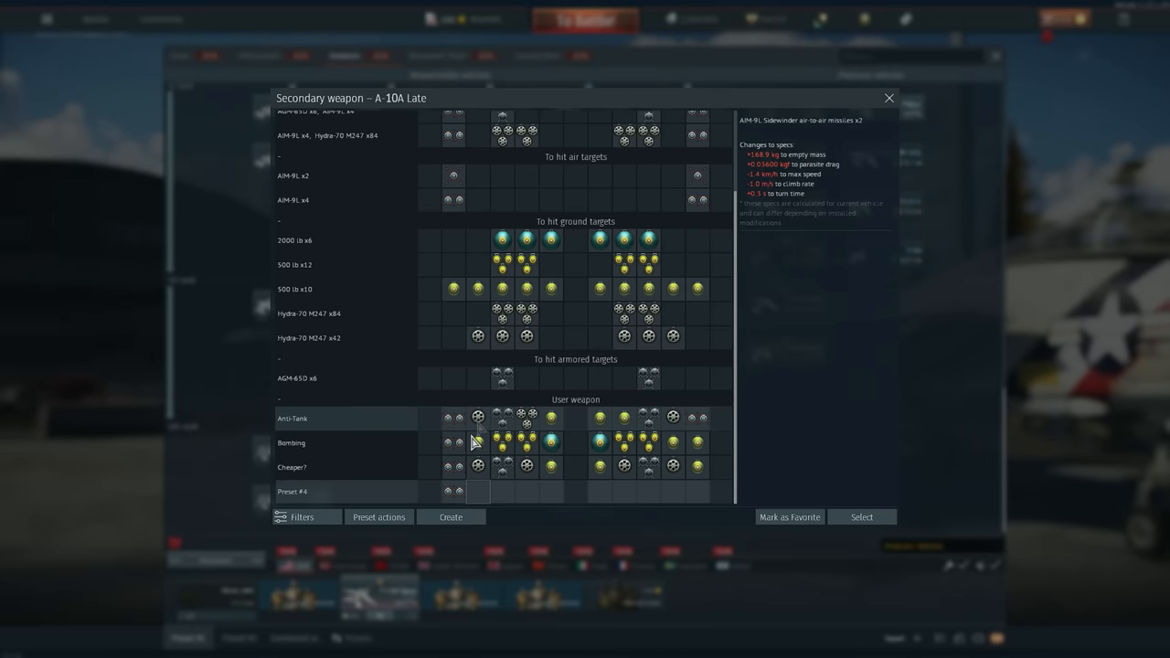
Close the A-10A Late presets and open the MiG-29's secondary weapon presets
left_click(889, 96)
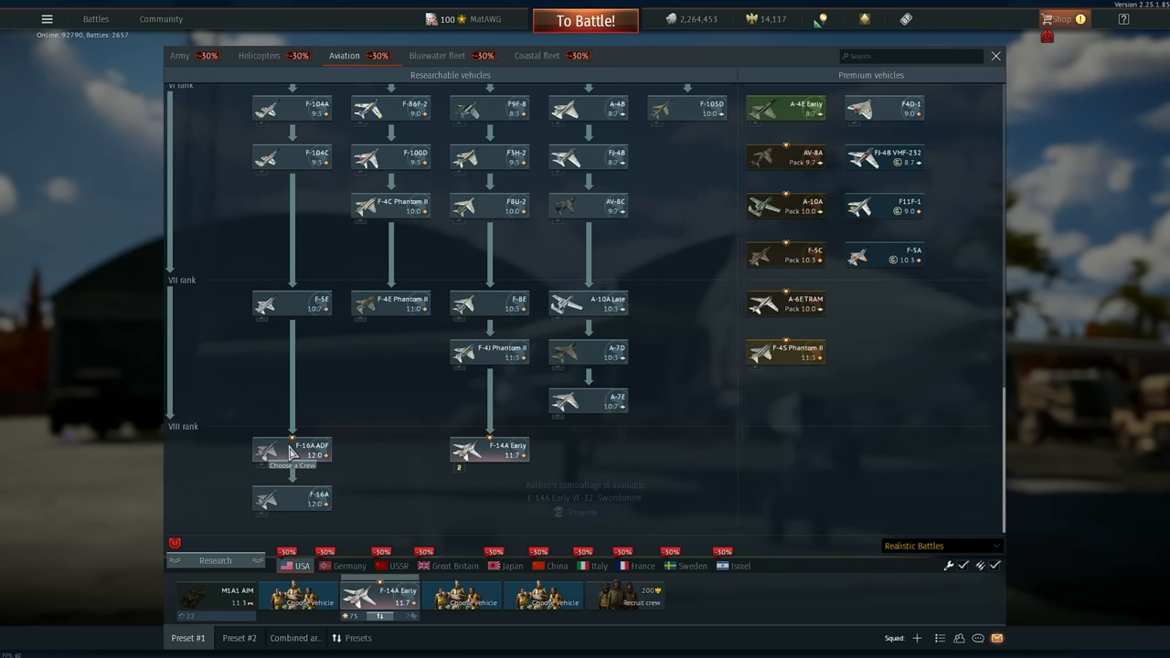
right_click(290, 304)
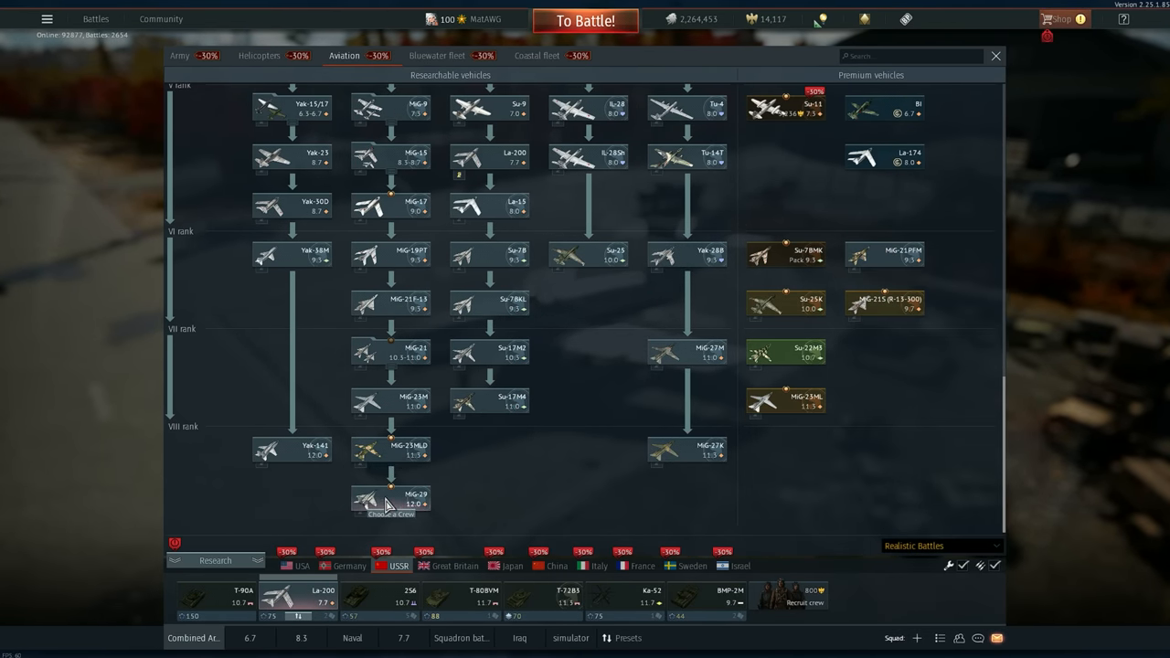
left_click(371, 503)
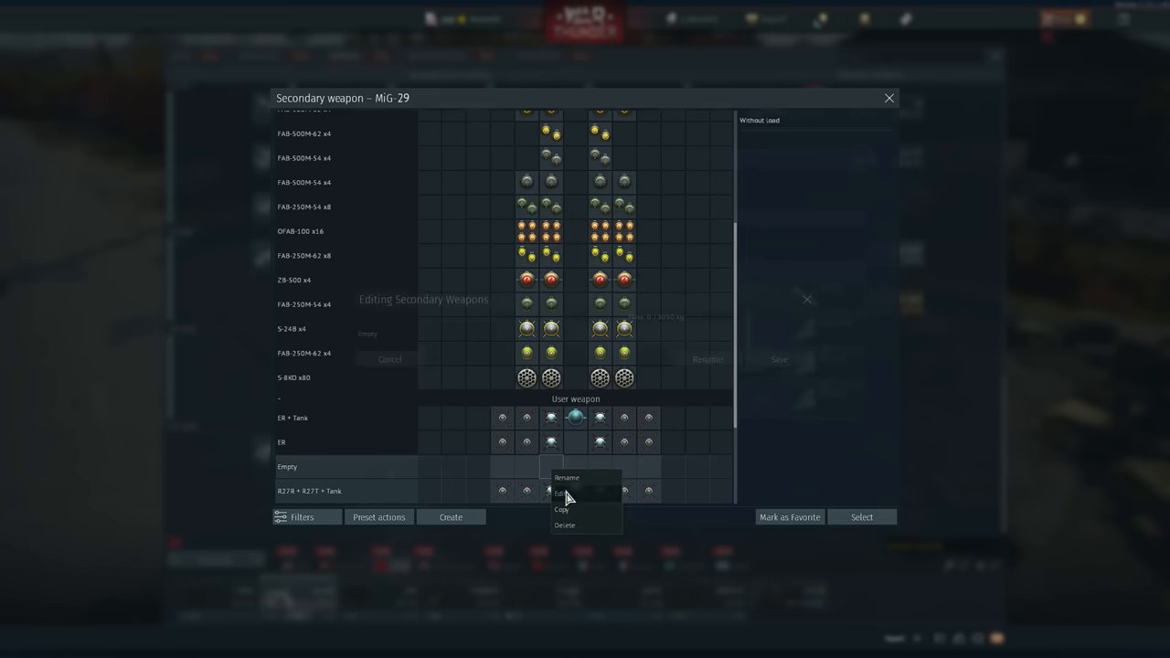
Test-load the MiG-29's empty preset with FAB-500M-54 bombs, FAB-250M-62 pairs and a drop tank, then cancel
left_click(559, 493)
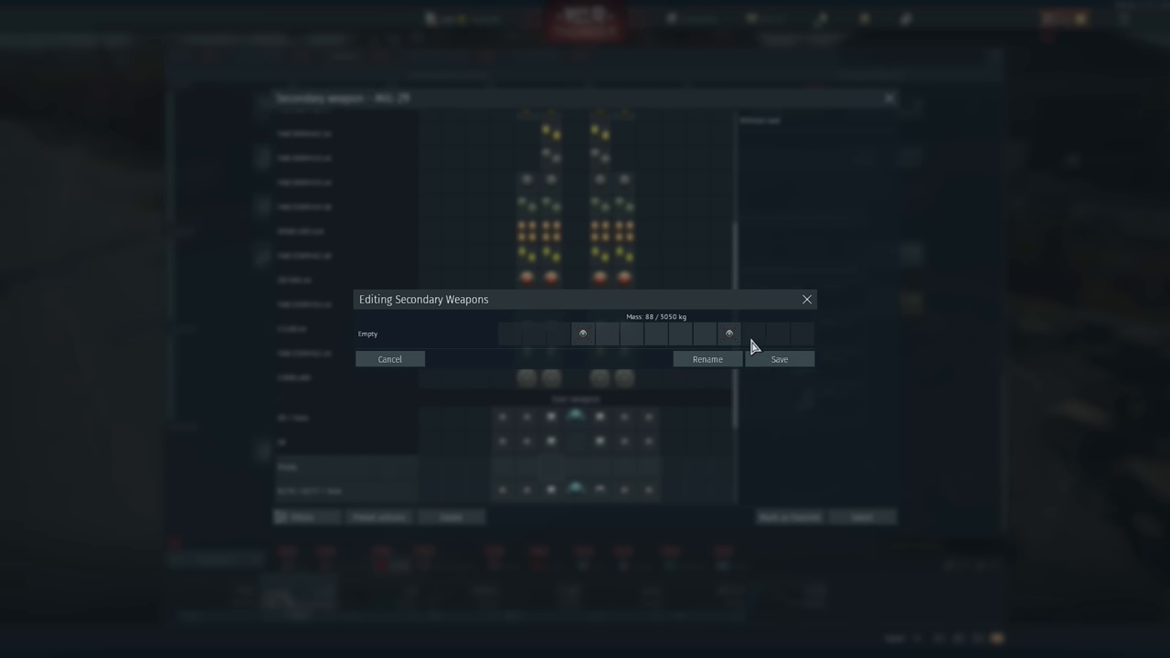
left_click(703, 334)
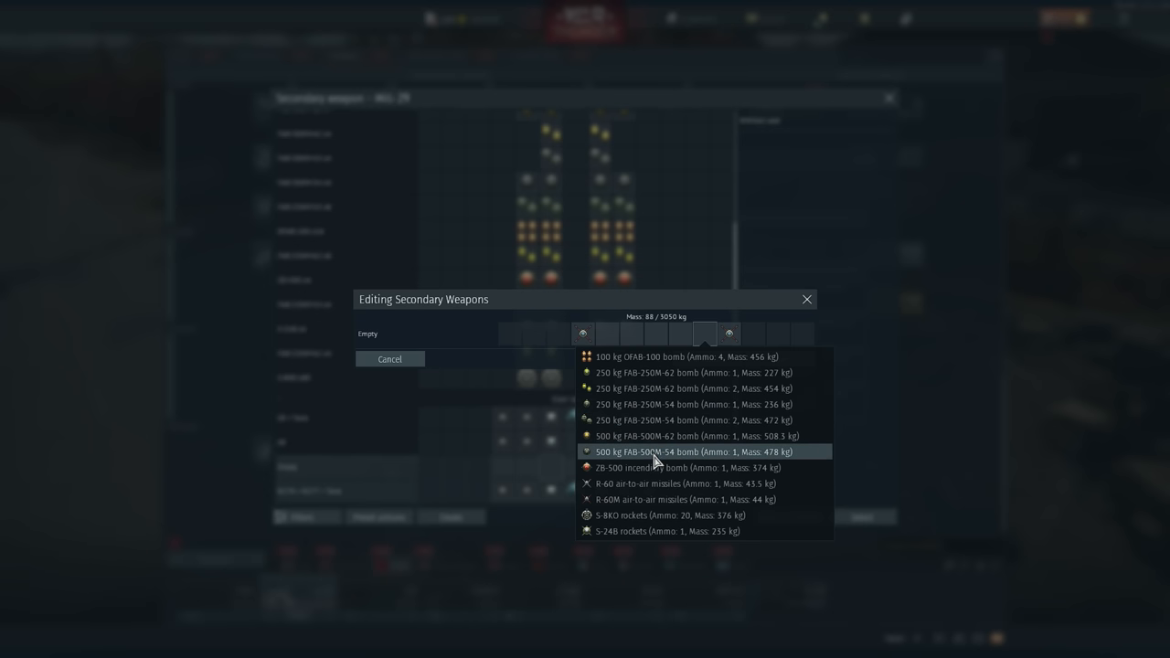
mouse_move(656, 467)
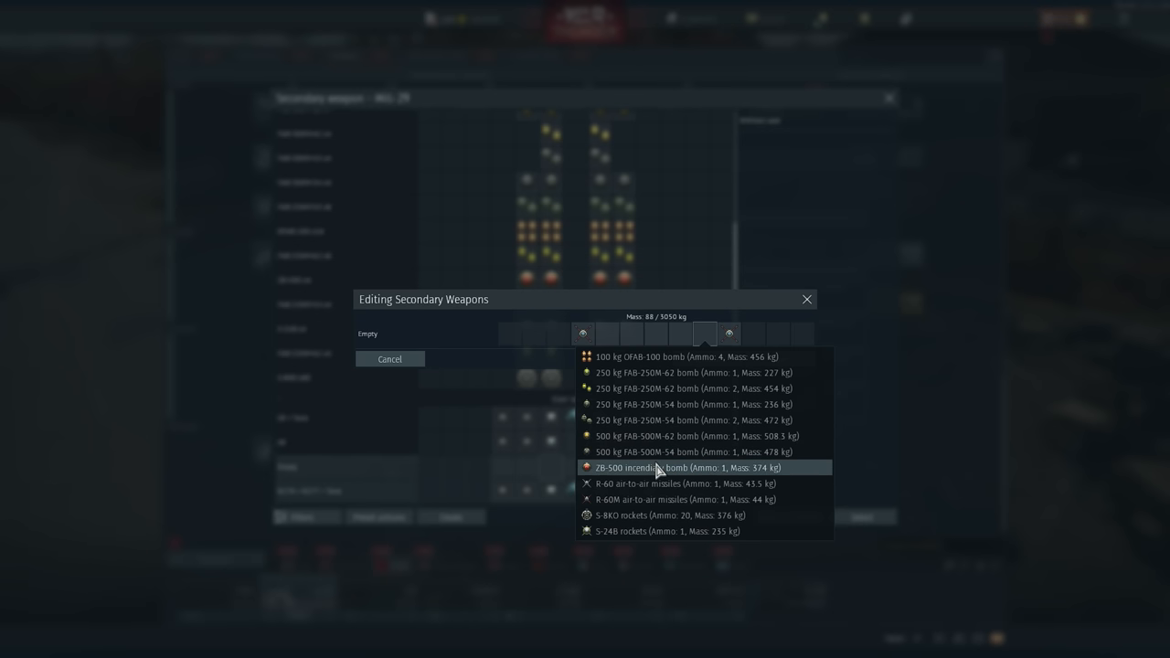
left_click(680, 468)
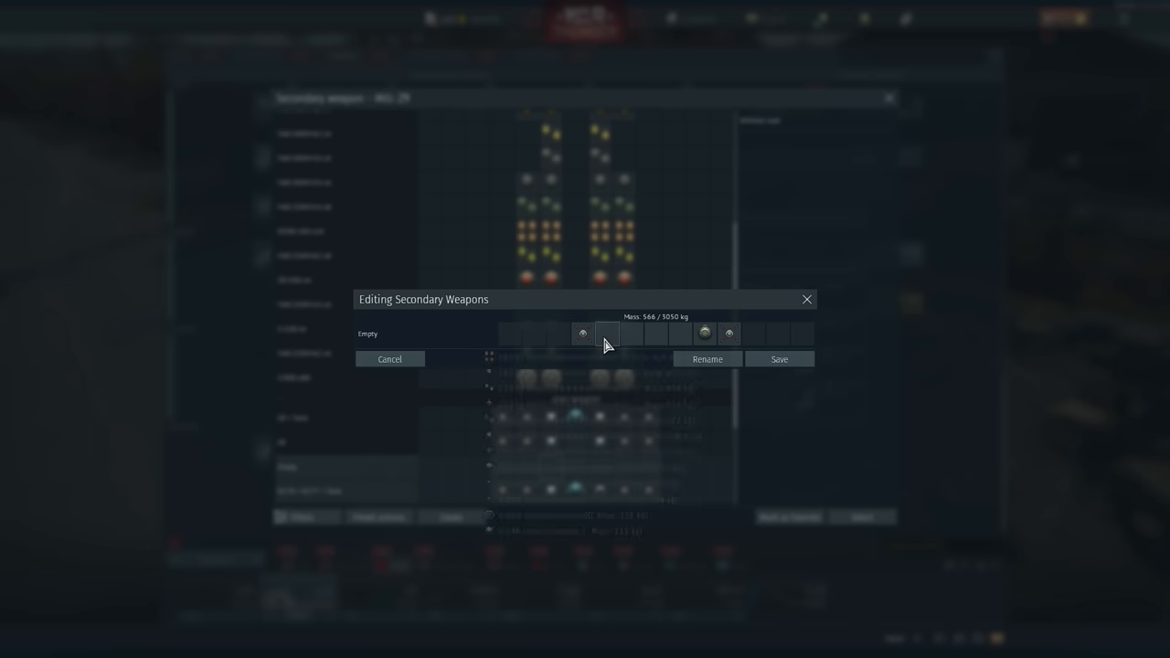
left_click(607, 333)
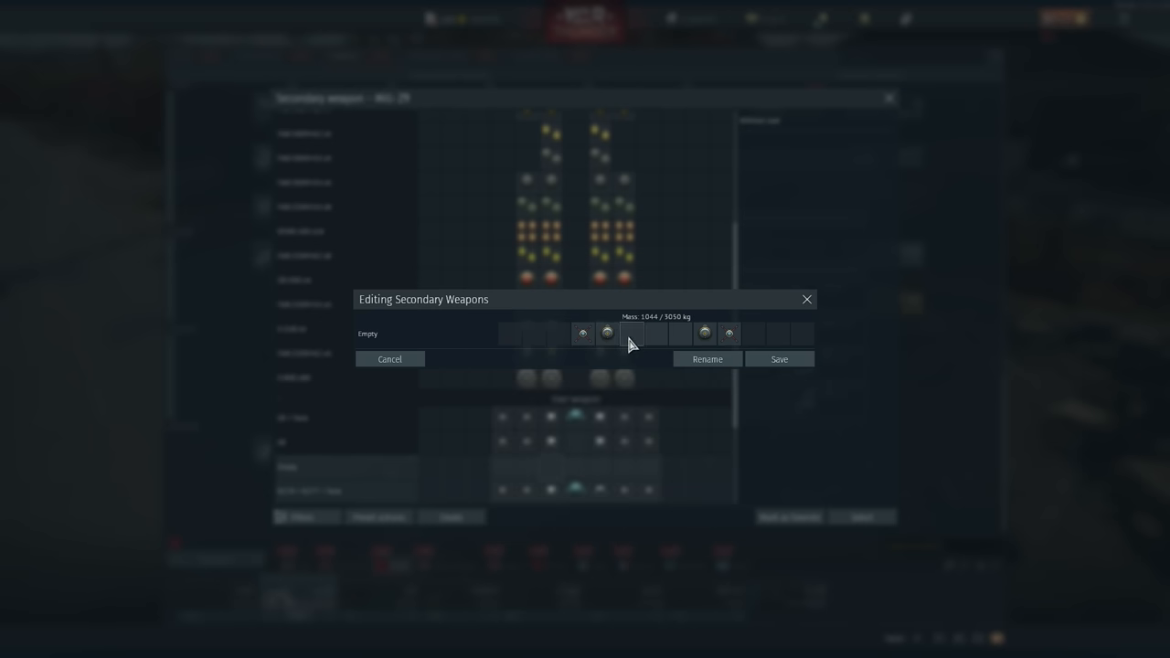
left_click(632, 334)
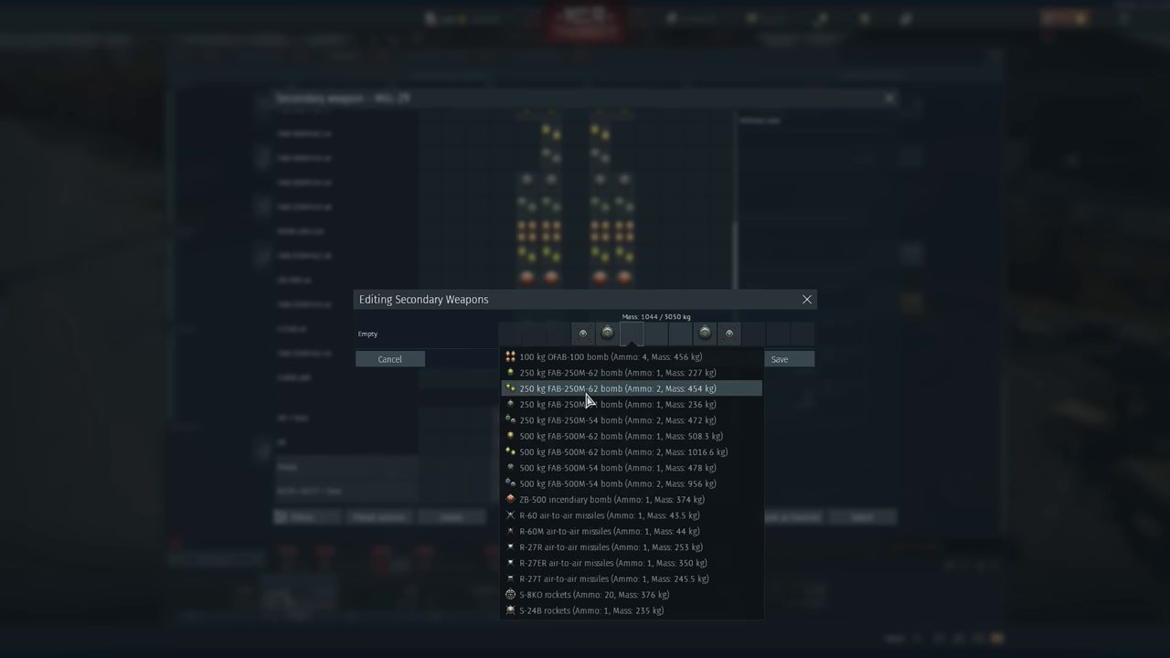
left_click(609, 389)
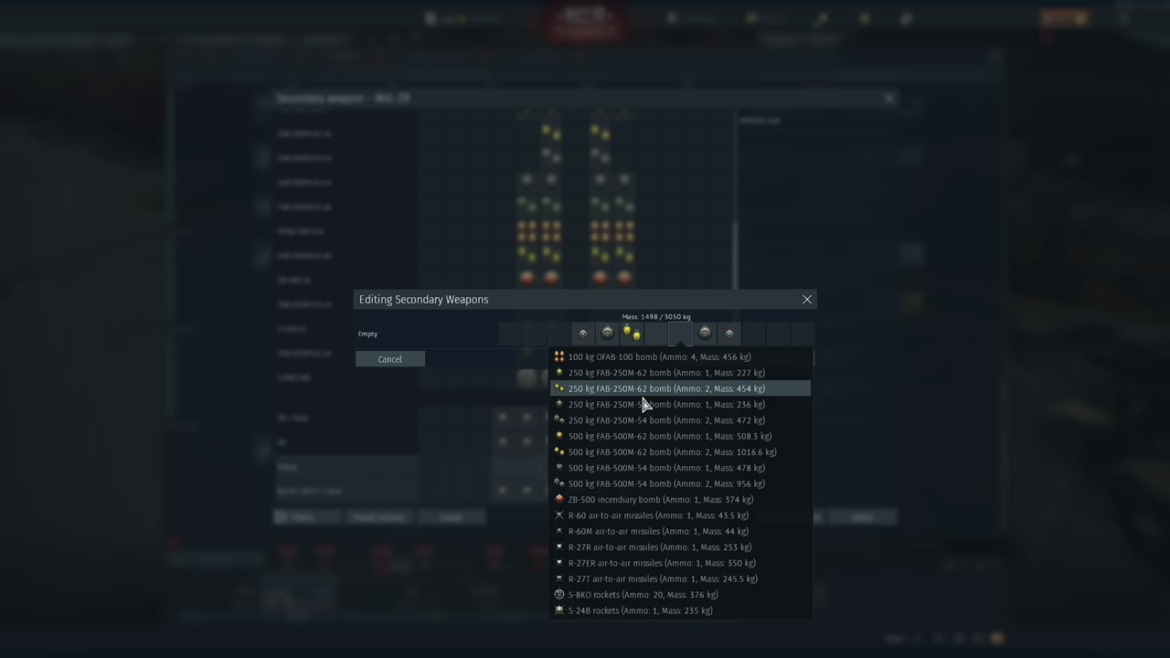
left_click(649, 387)
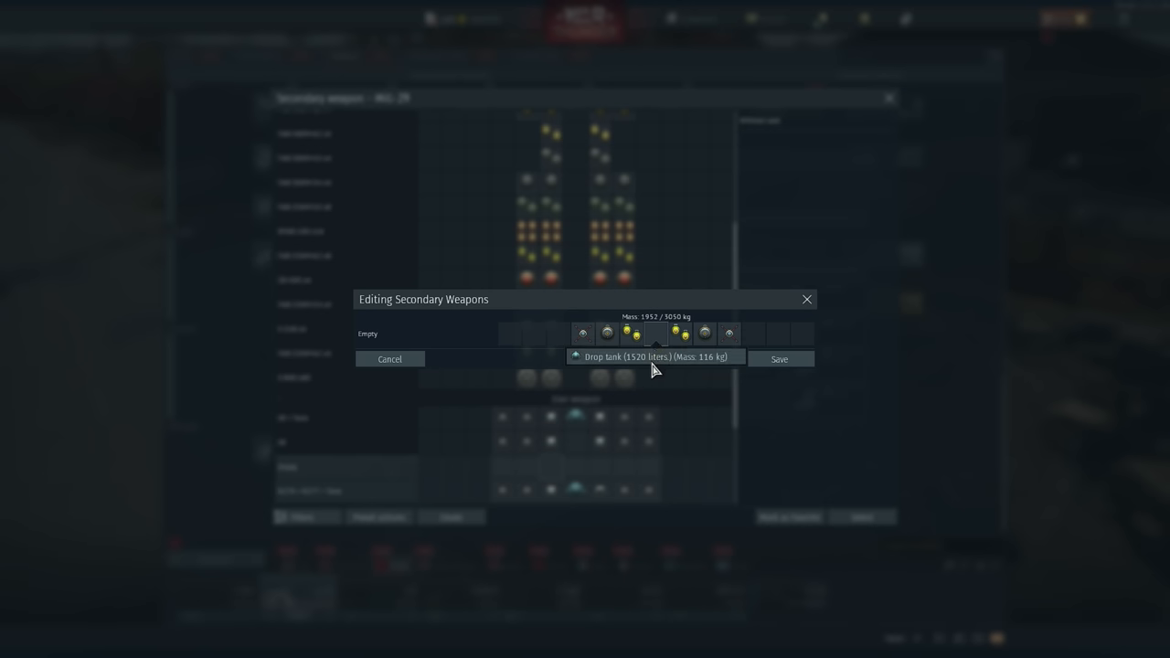
left_click(654, 334)
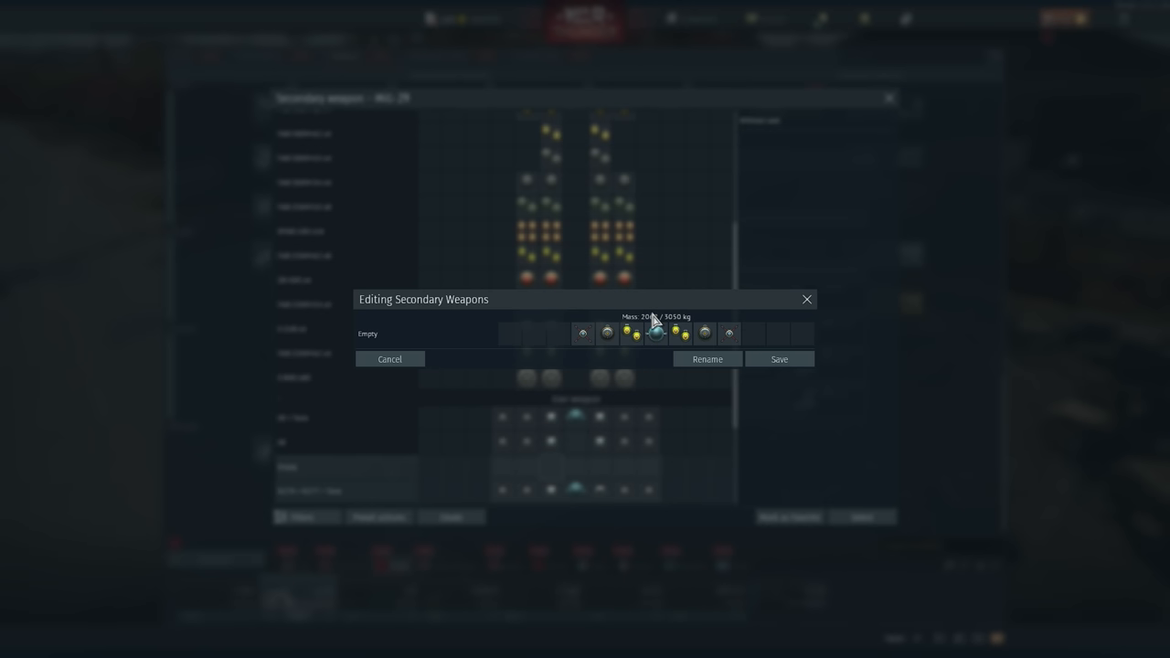
left_click(389, 359)
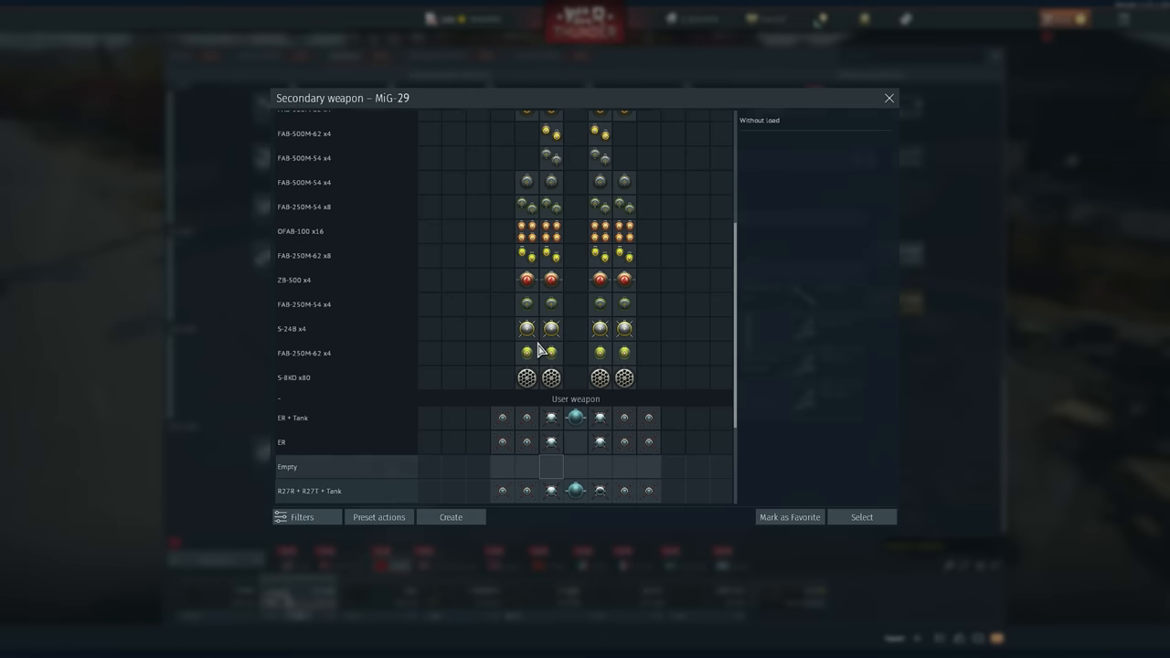
View the R-27R + Tank preset, then close the MiG-29's weapon and modification windows
scroll("down", 3)
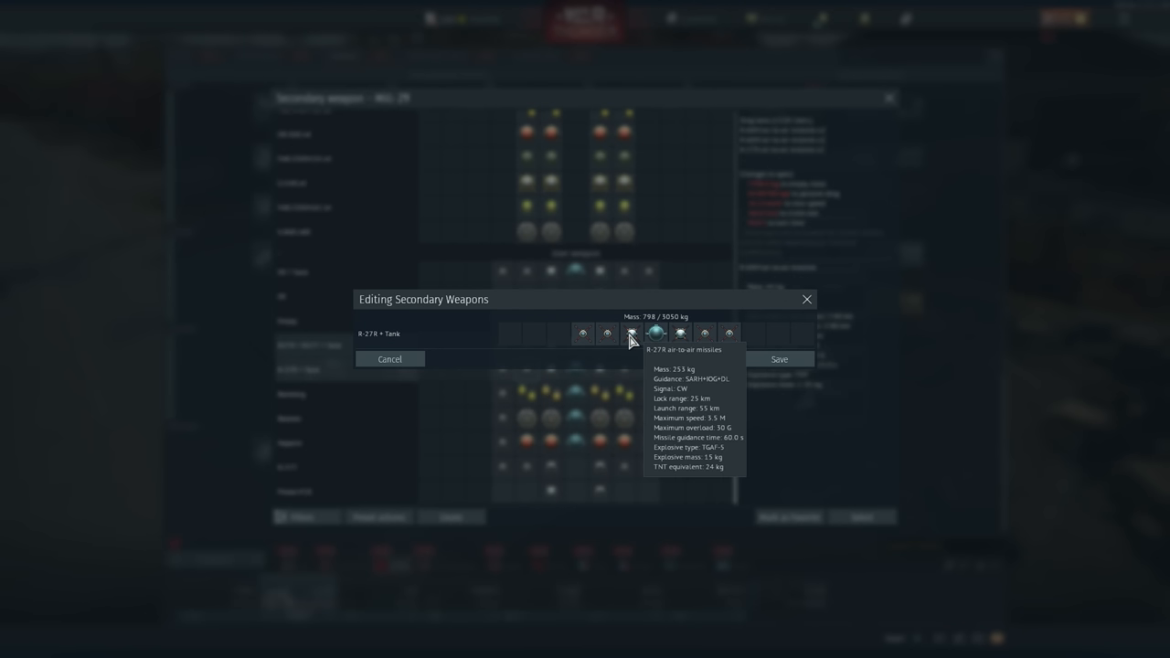
left_click(631, 333)
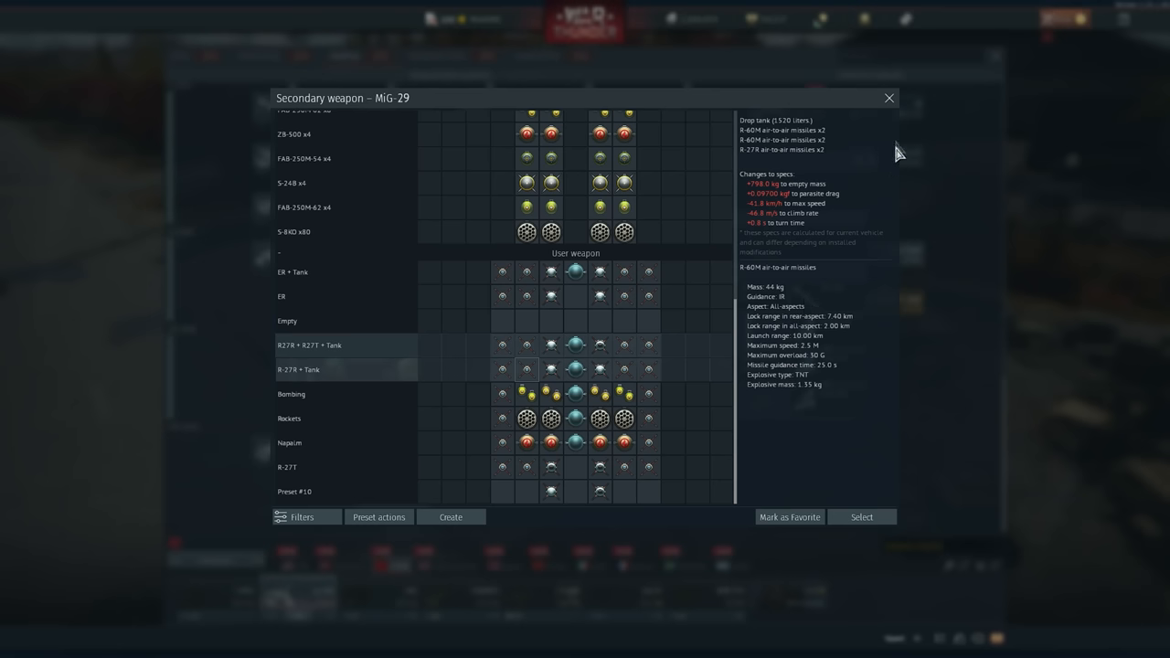
left_click(888, 96)
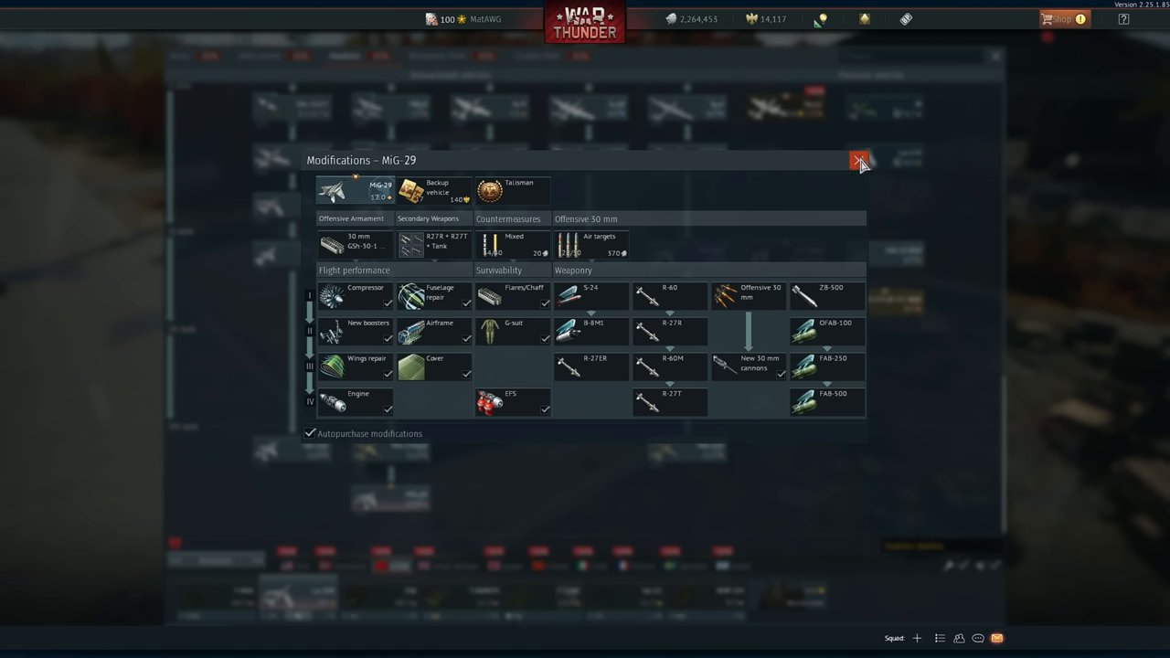
left_click(858, 160)
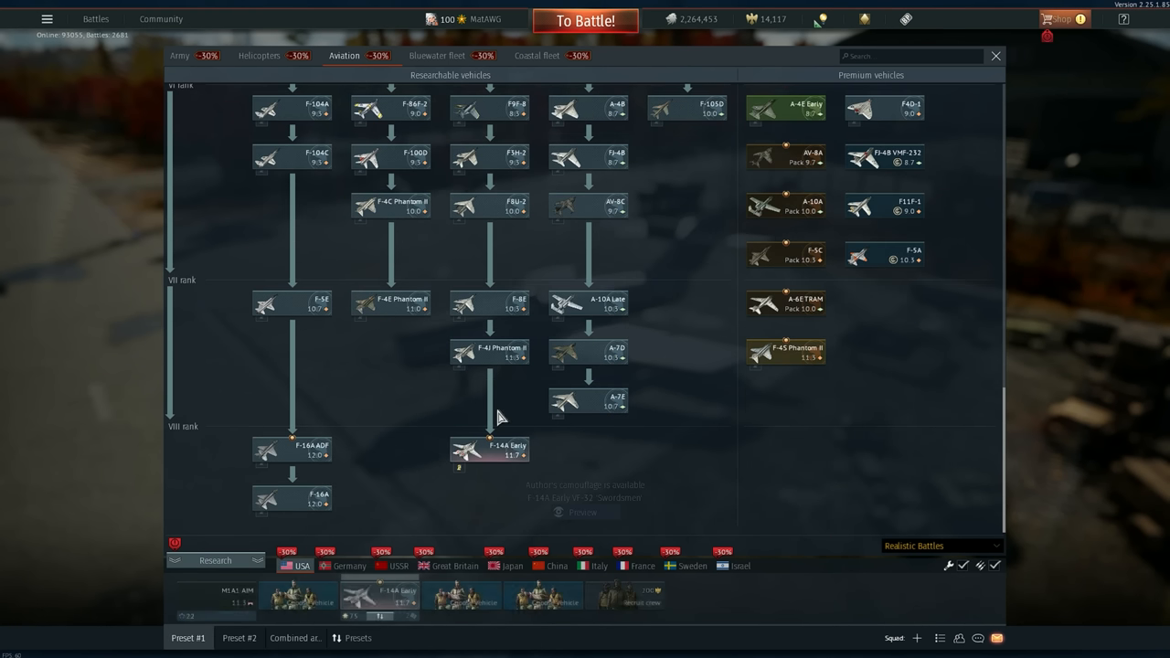
Create a new F-14A Early preset with two pairs of AIM-54A Phoenix missiles
left_click(491, 447)
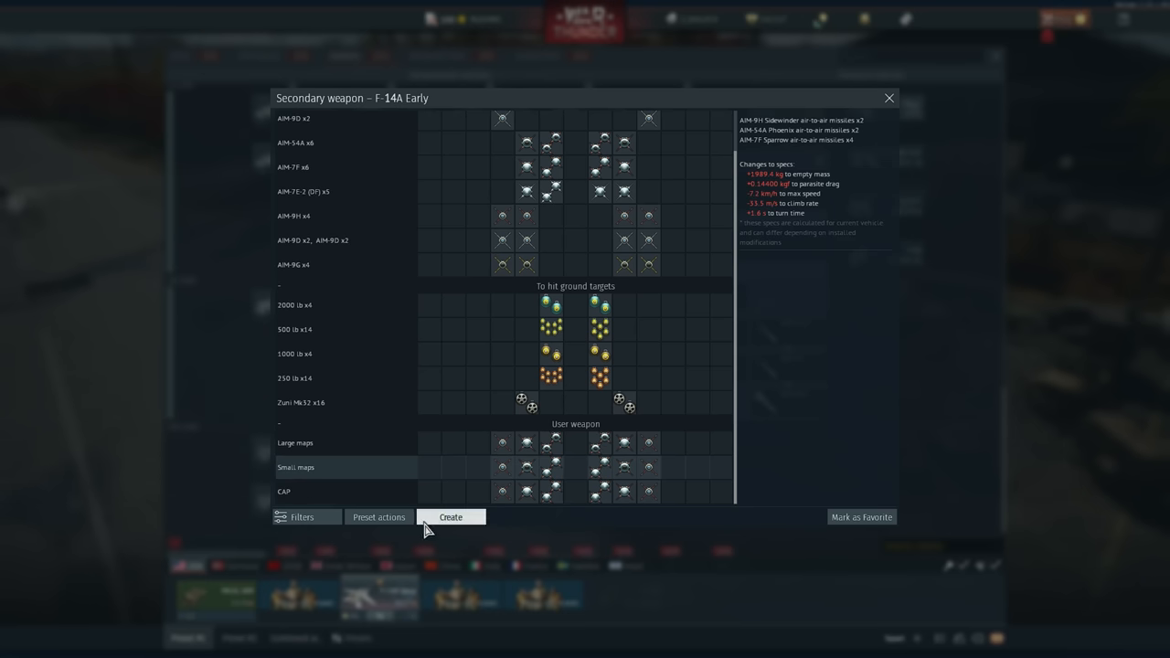
left_click(452, 517)
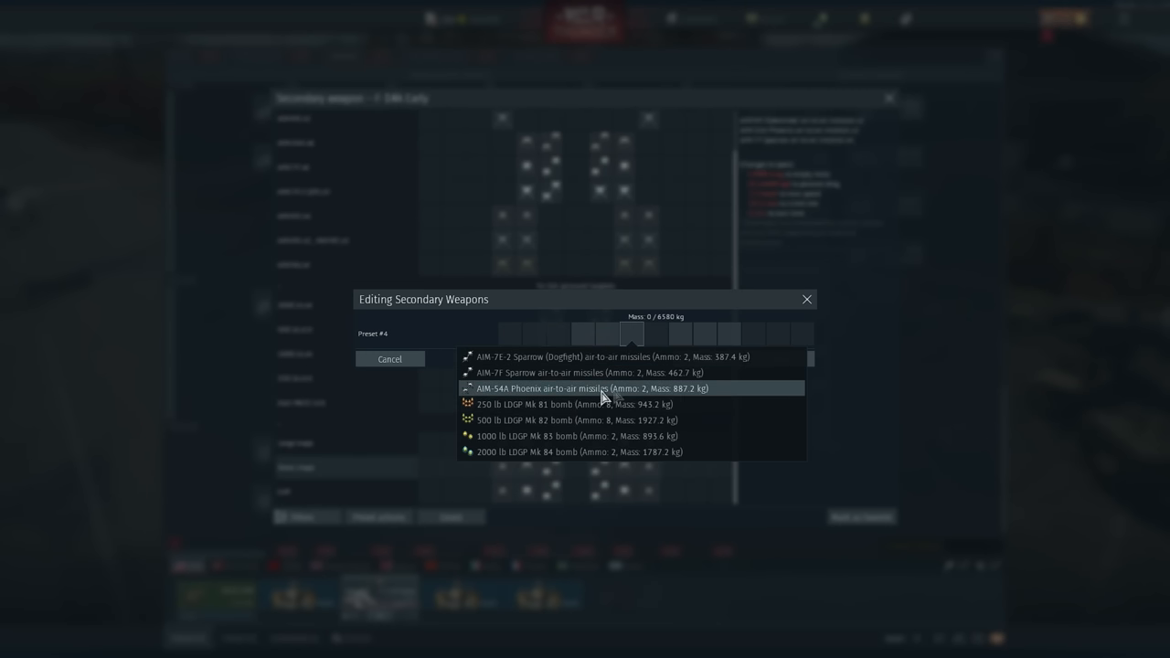
left_click(604, 388)
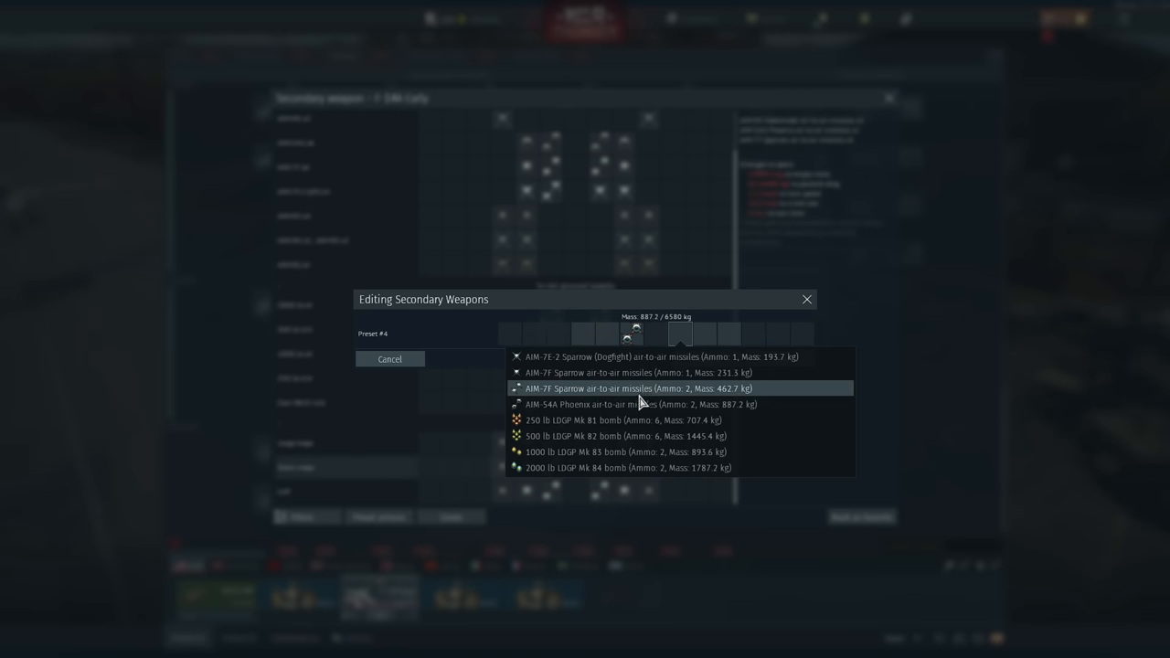
left_click(639, 388)
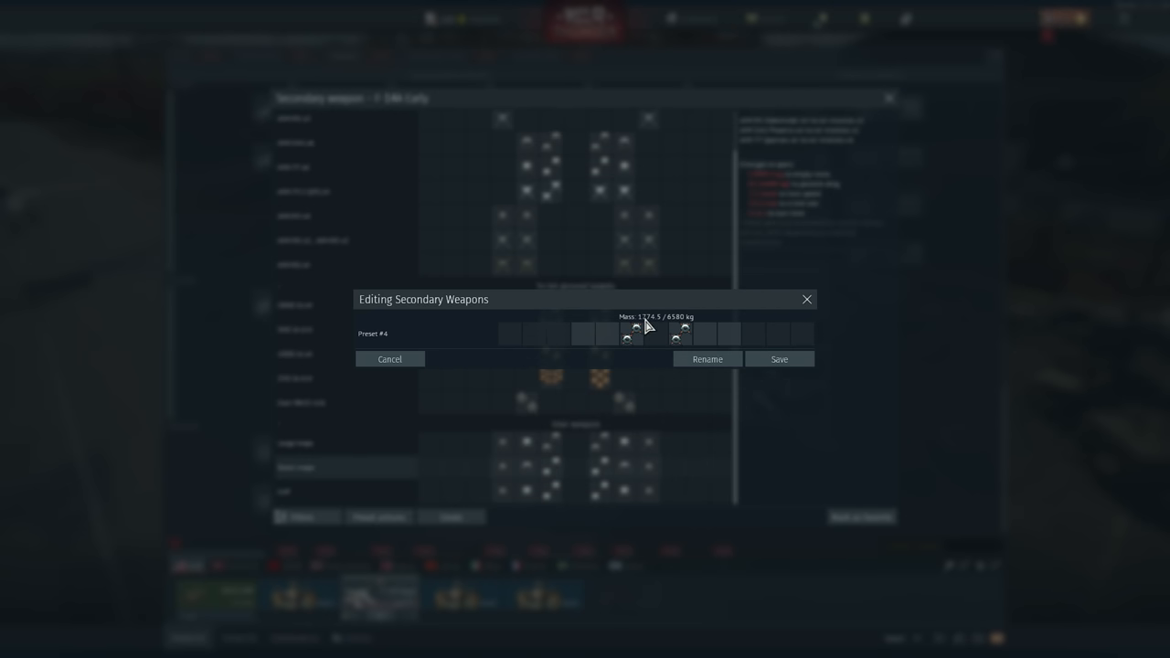
mouse_move(660, 325)
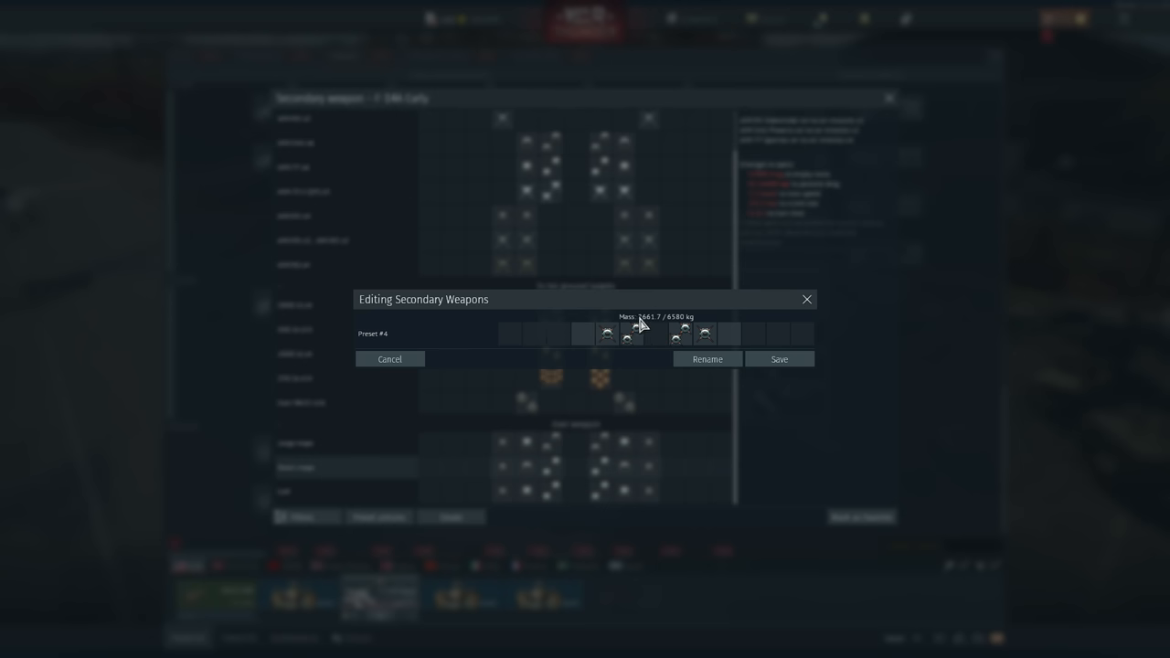
mouse_move(701, 336)
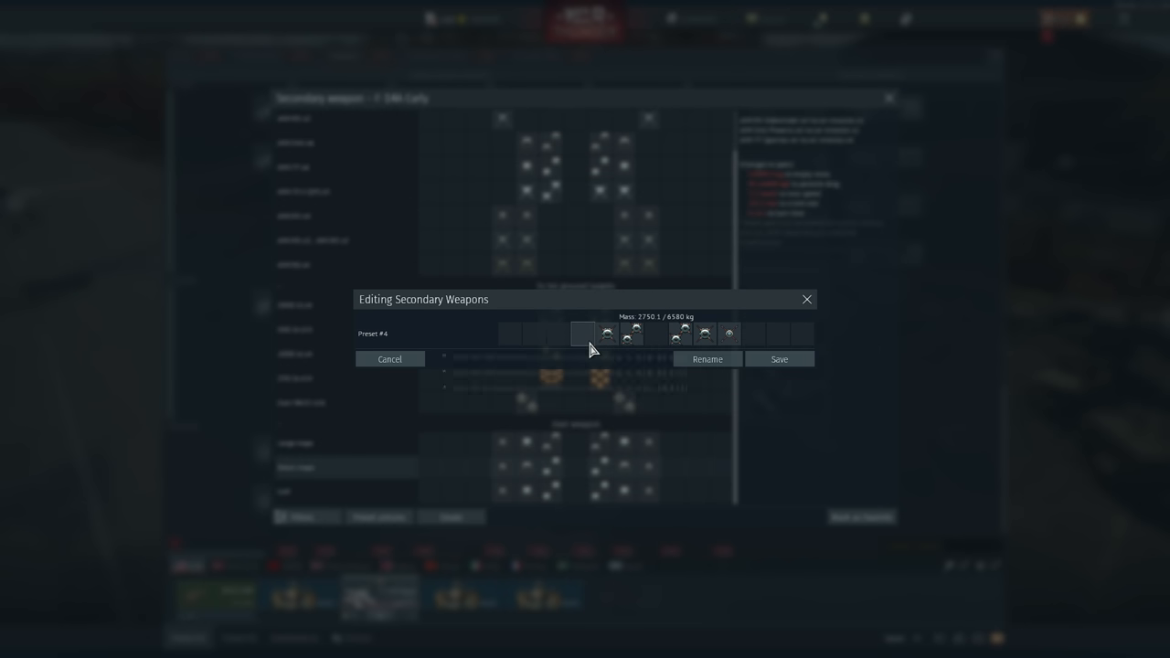
Swap an outer pylon's weapon replacing the Phoenix missiles, discard Preset #4, and close the windows
left_click(607, 334)
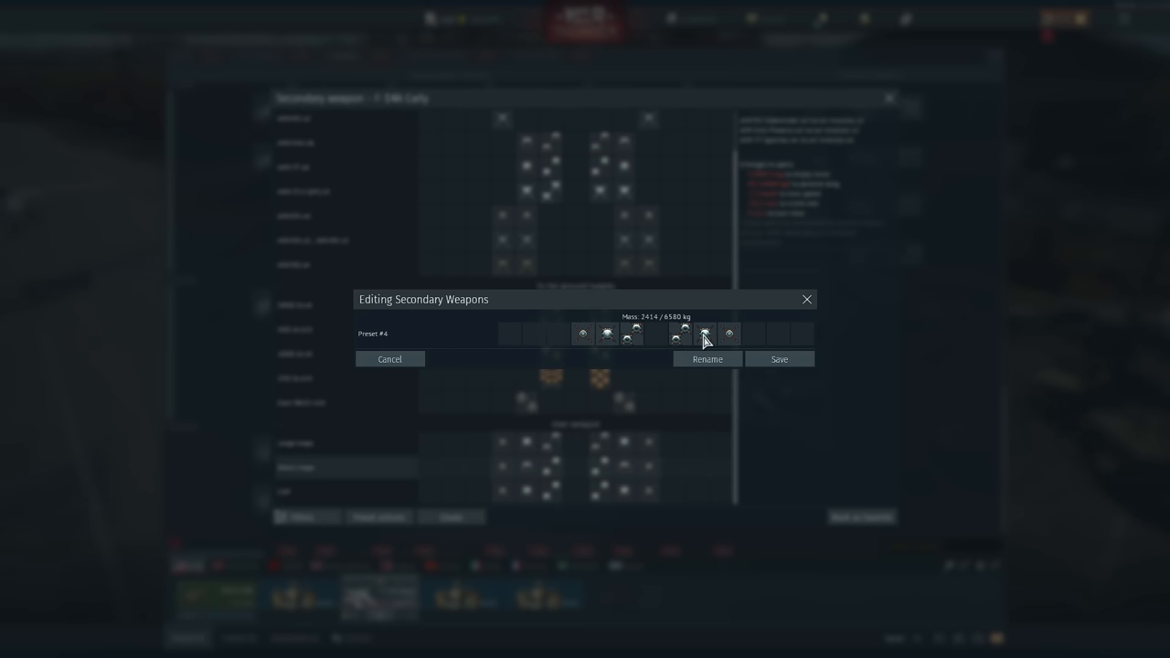
left_click(701, 334)
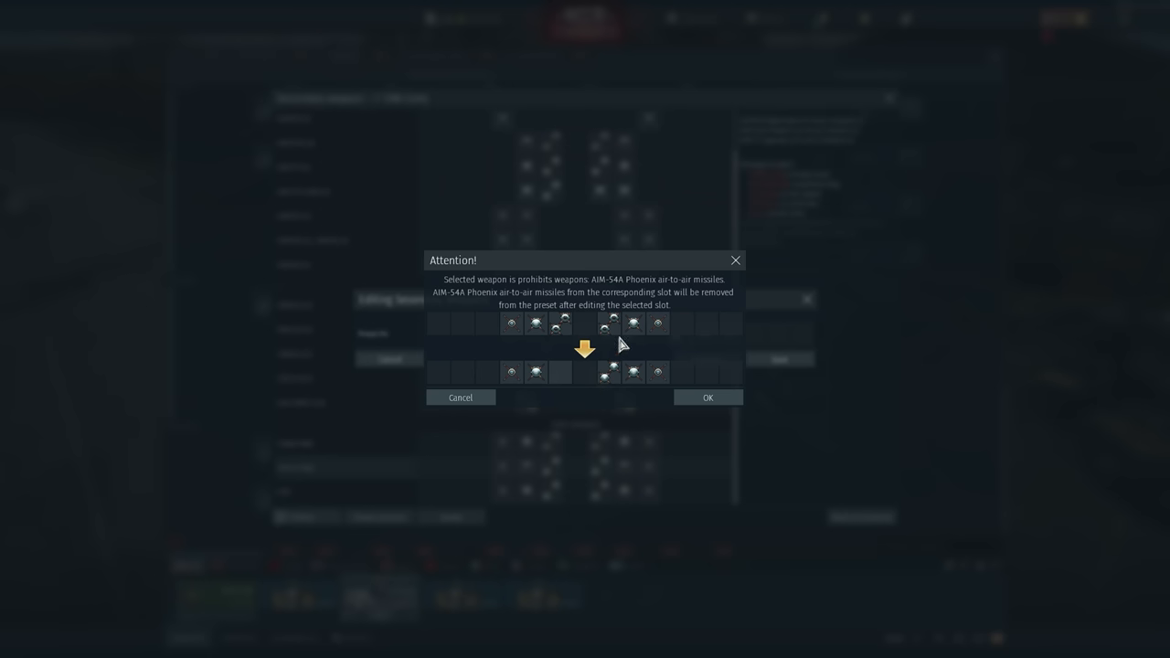
left_click(707, 397)
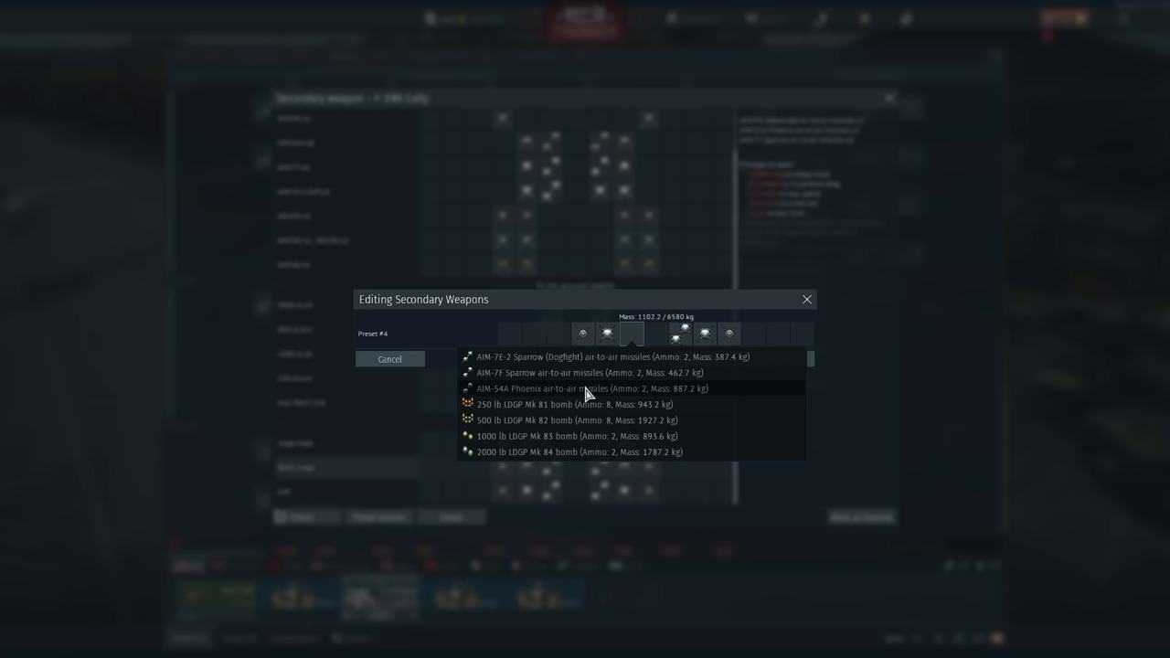
left_click(585, 389)
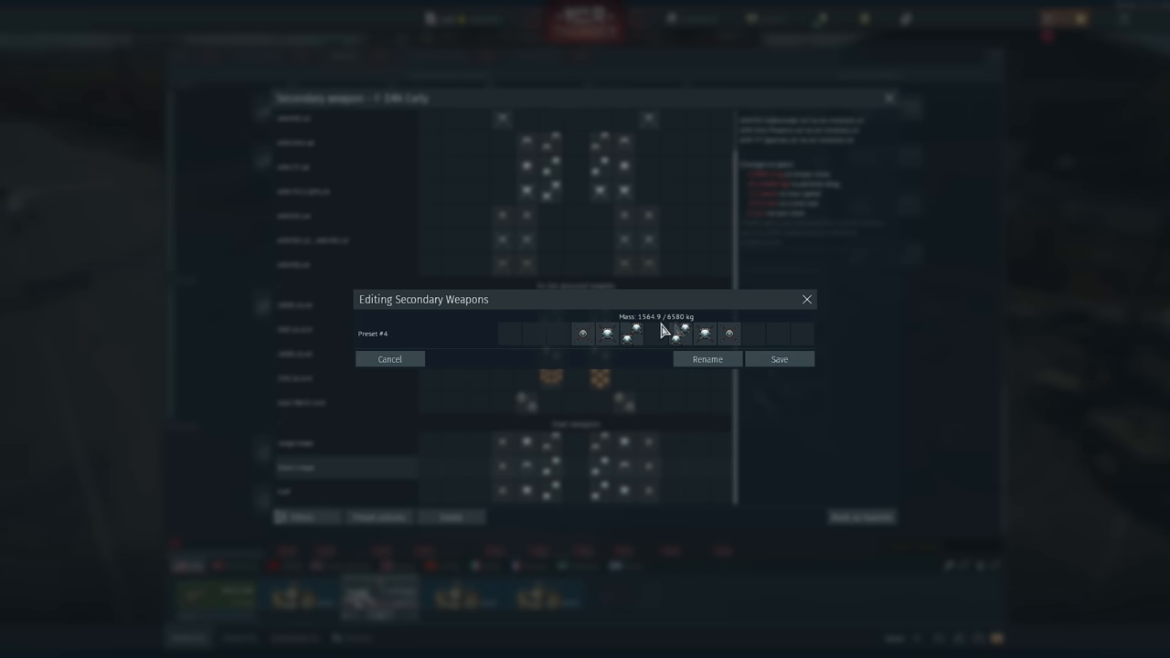
left_click(390, 359)
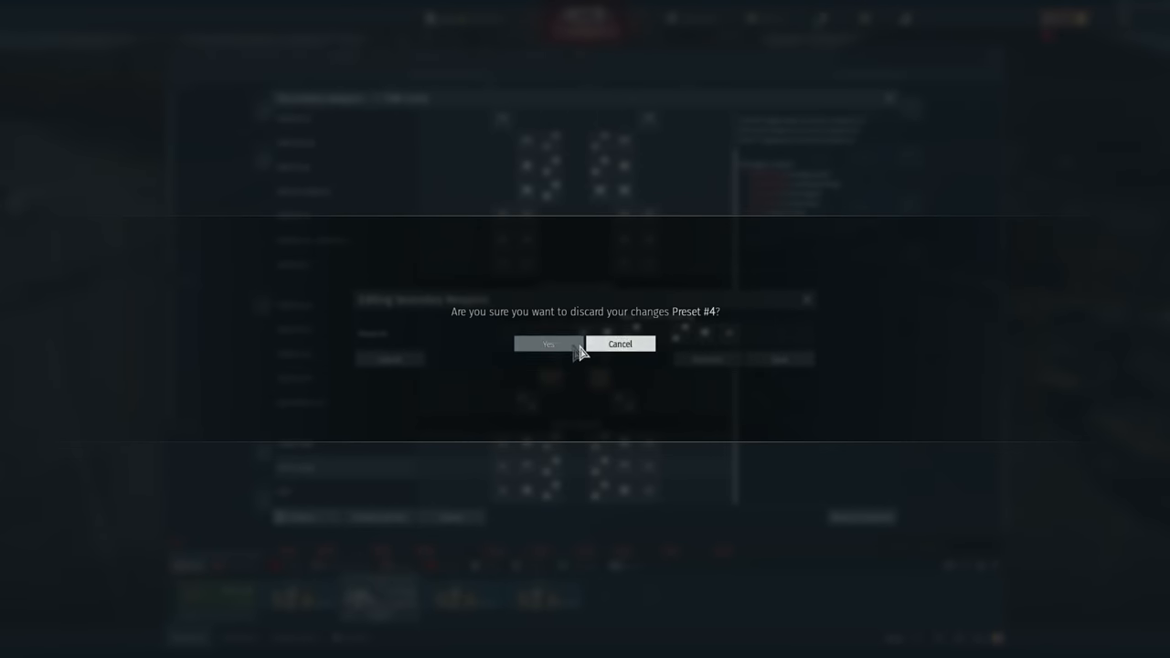
left_click(550, 344)
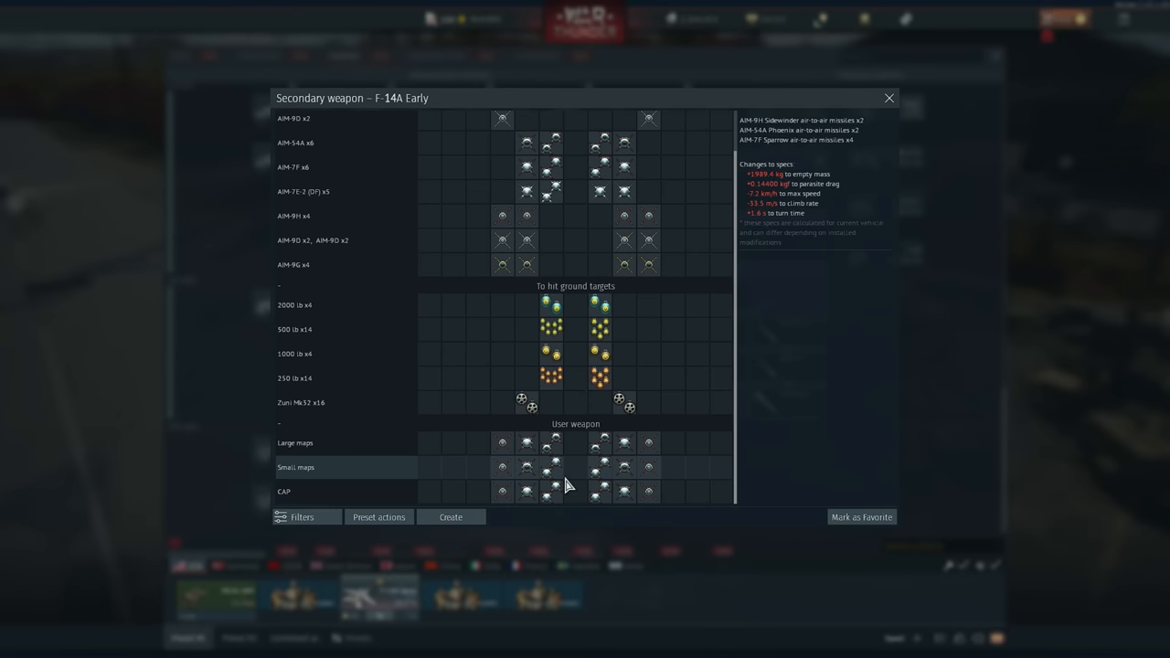
left_click(889, 97)
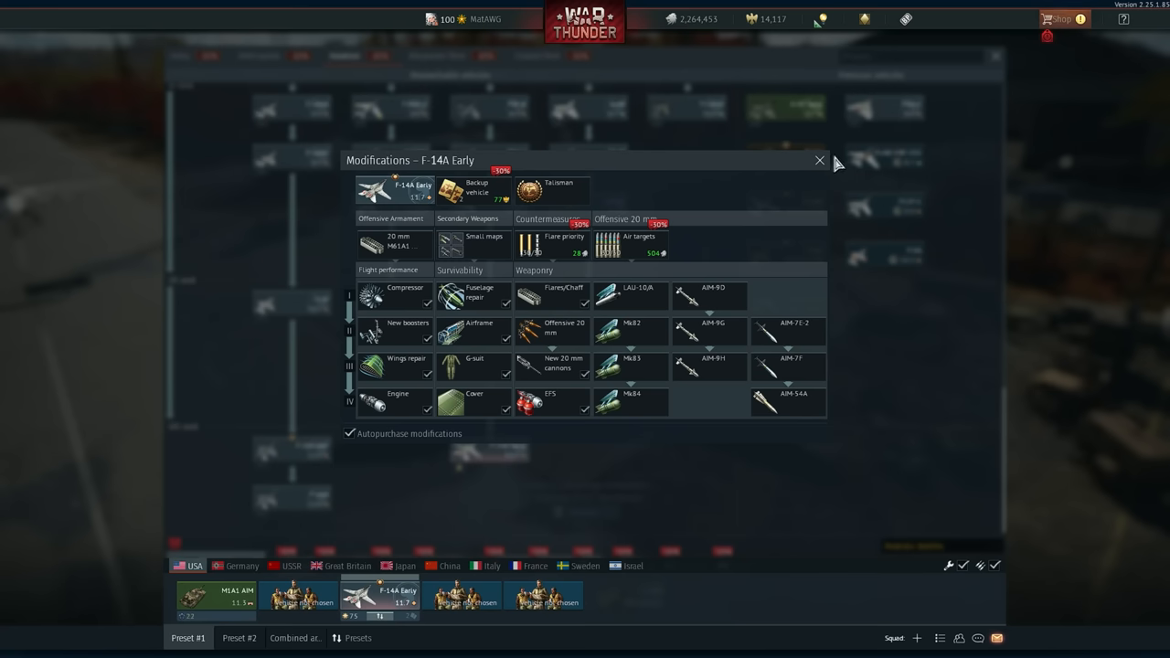
left_click(819, 160)
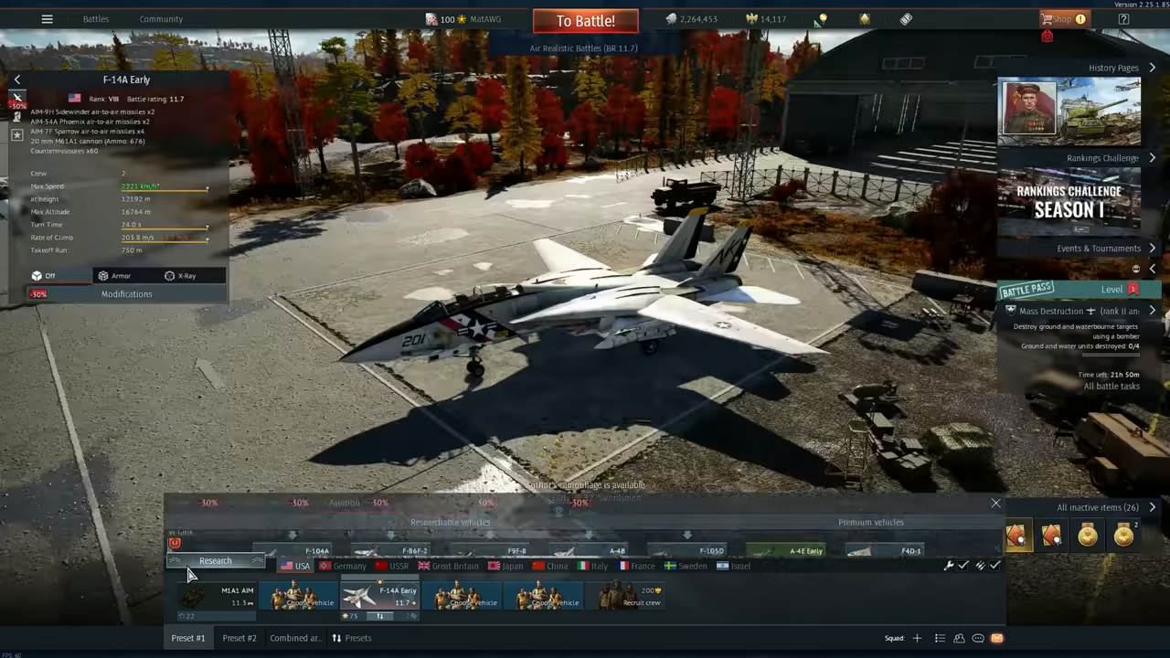